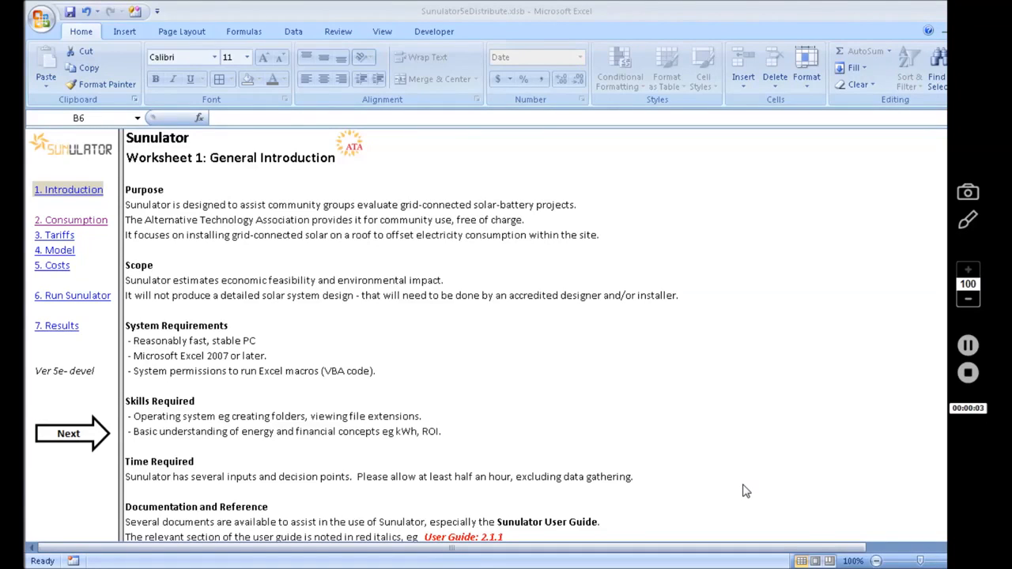
pyautogui.moveTo(687, 481)
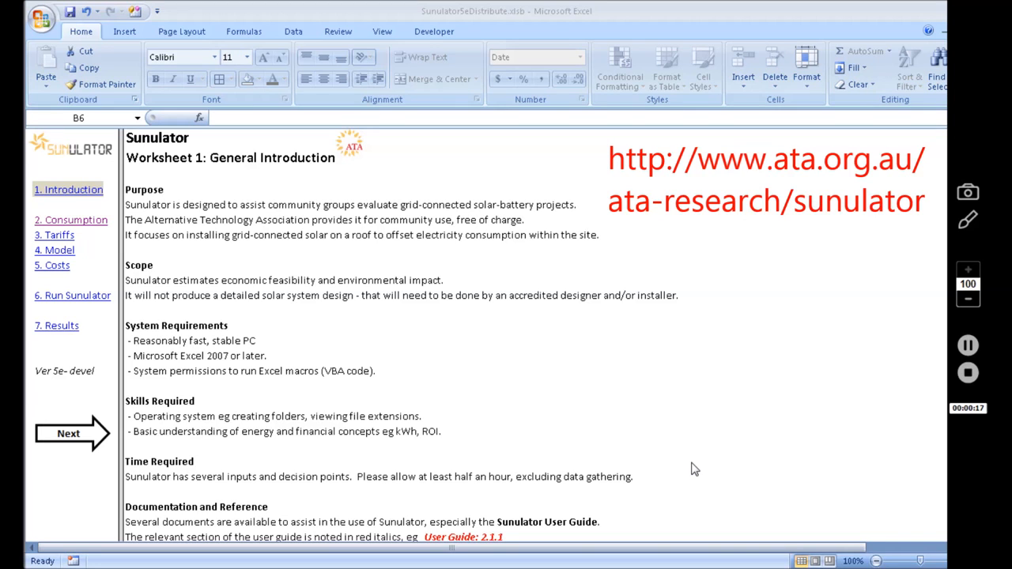
pyautogui.moveTo(490, 11)
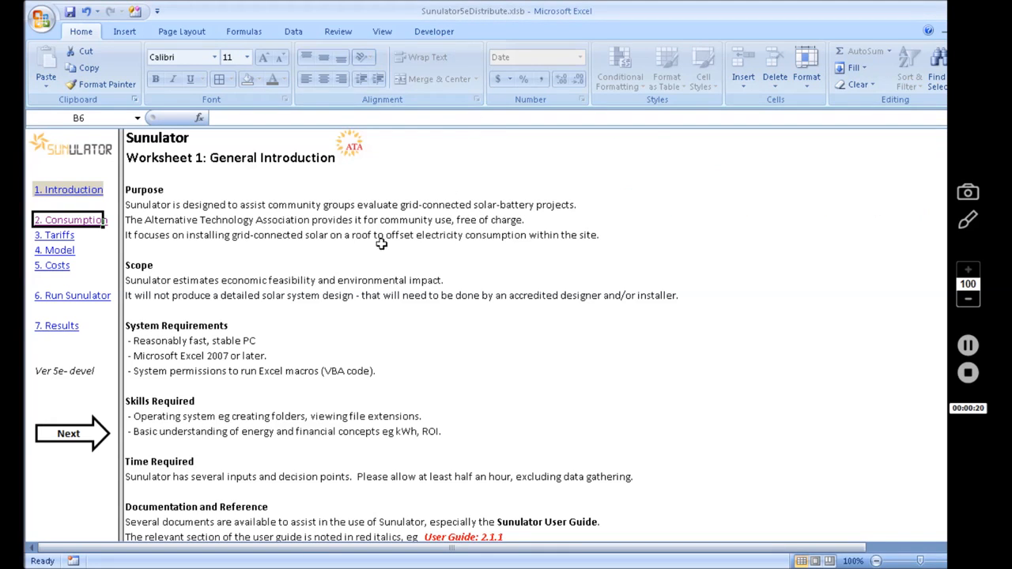
pyautogui.moveTo(322, 252)
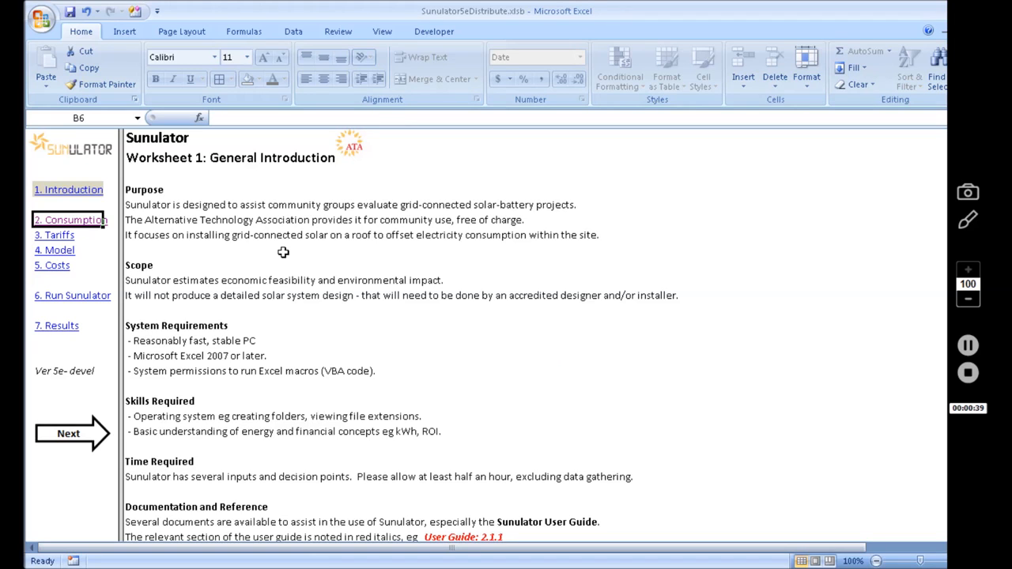
pyautogui.moveTo(196, 259)
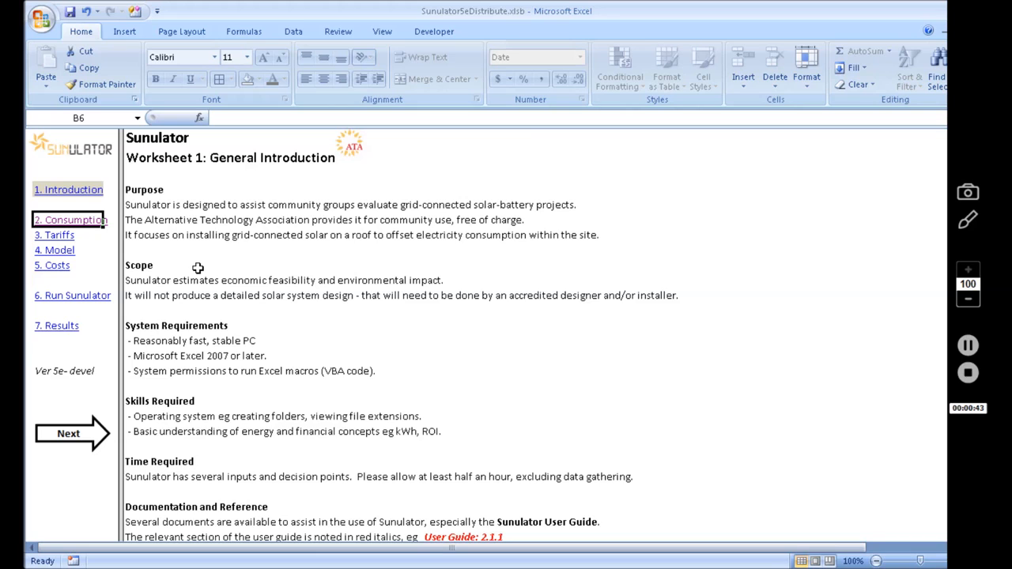
pyautogui.moveTo(208, 269)
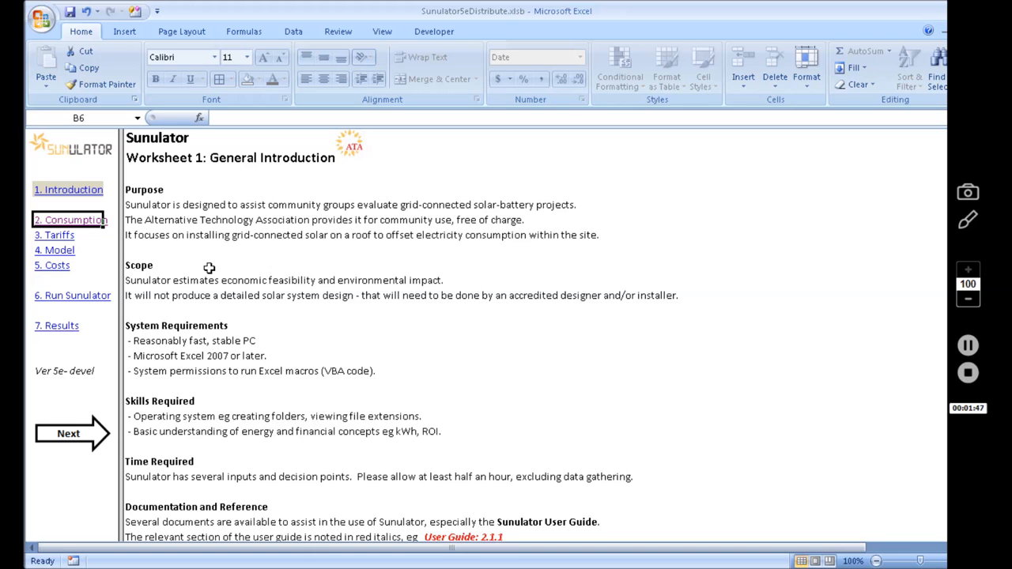
pyautogui.moveTo(212, 271)
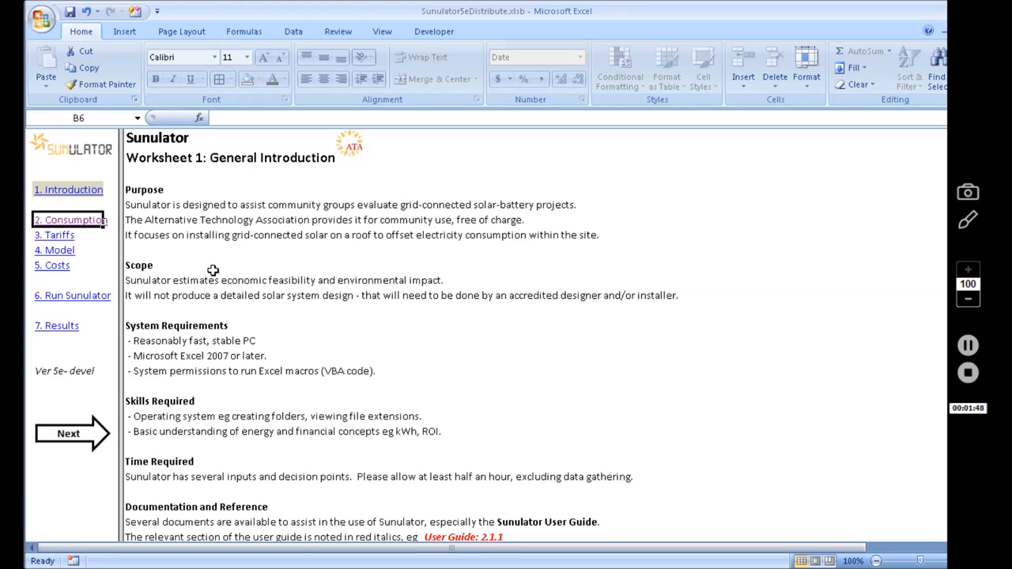
pyautogui.moveTo(79, 224)
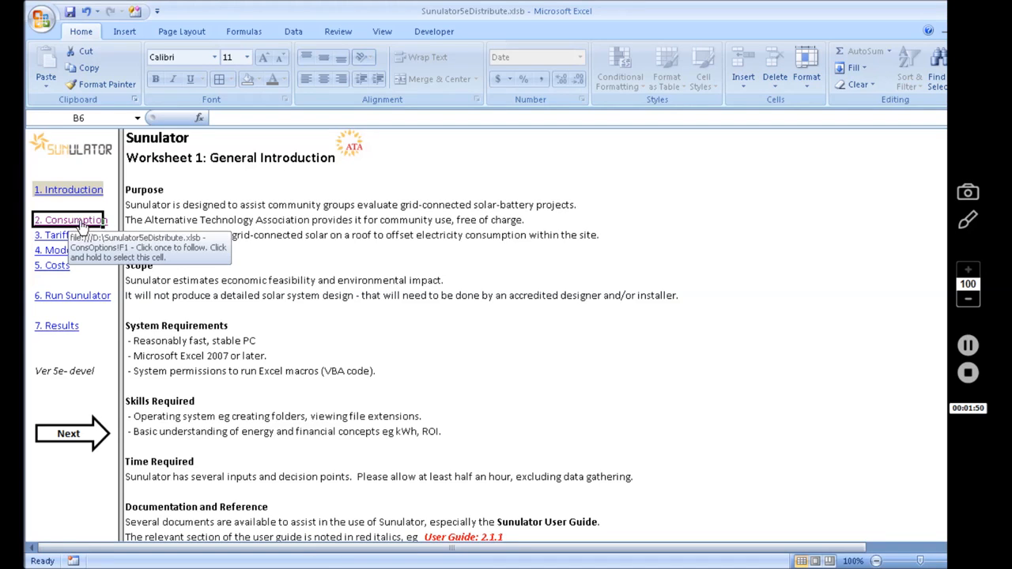
# Go to the 2. Consumption section from the left navigation pane
pyautogui.click(68, 218)
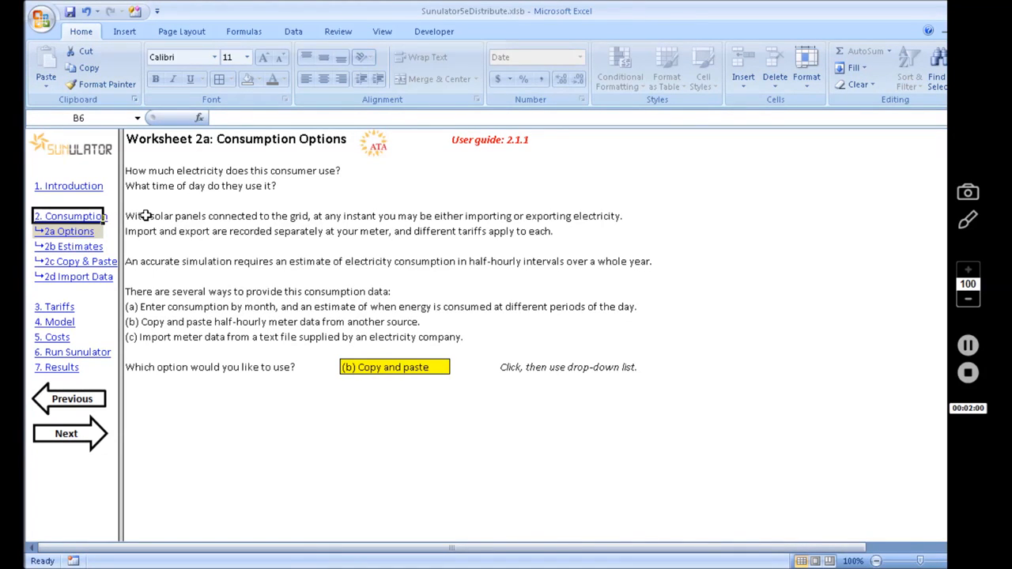
pyautogui.moveTo(294, 255)
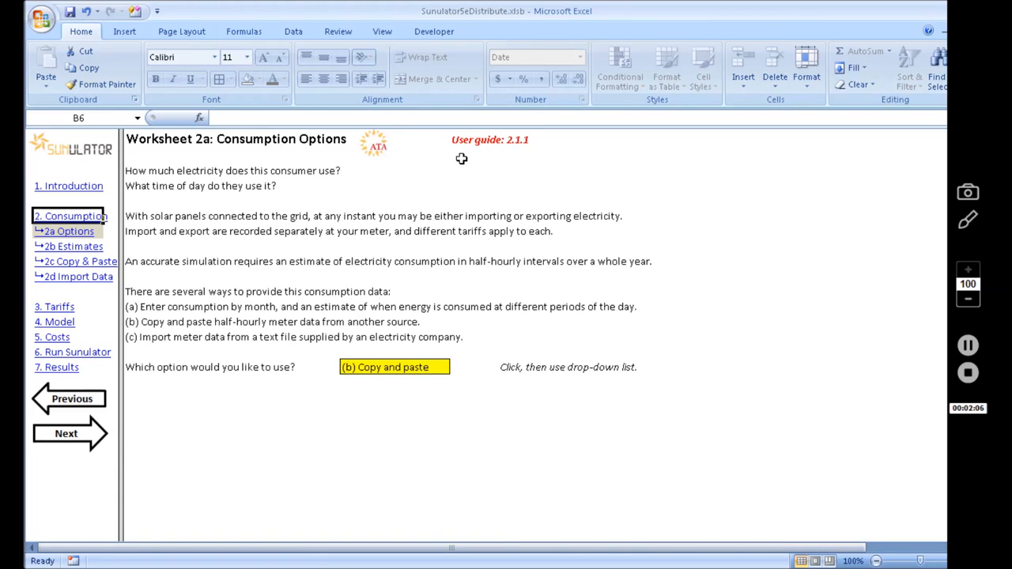
pyautogui.moveTo(459, 155)
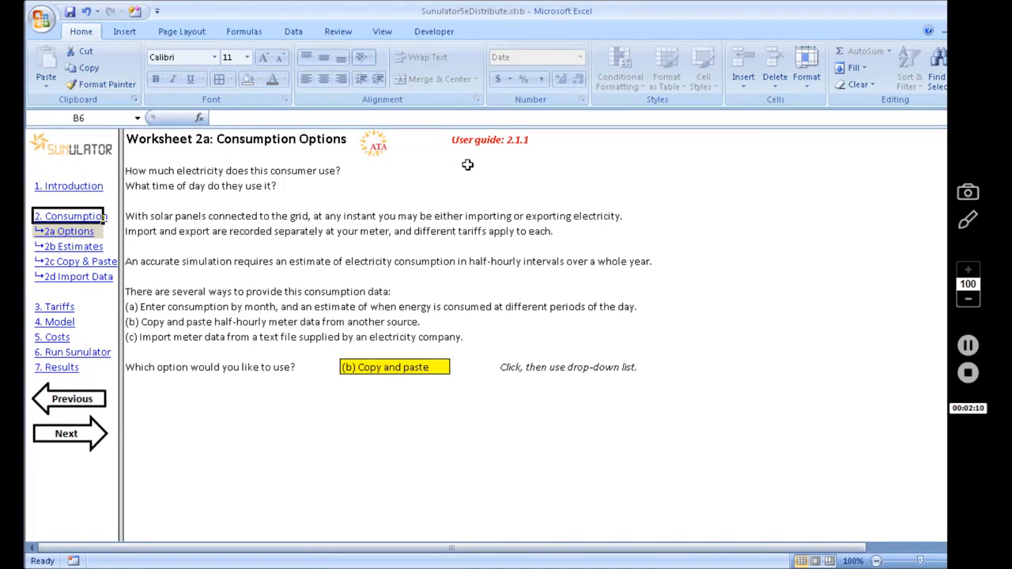
pyautogui.moveTo(396, 306)
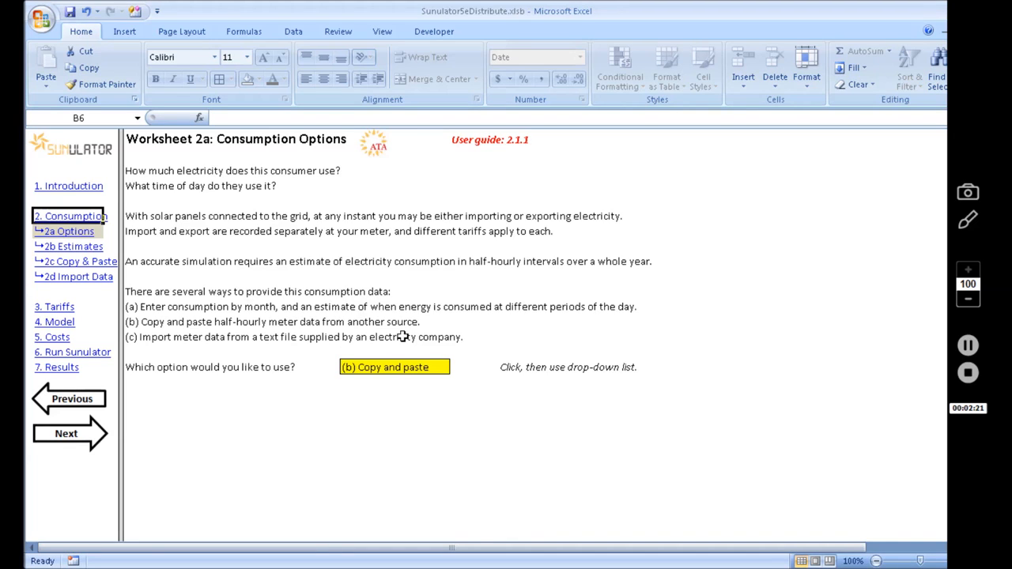
pyautogui.moveTo(411, 348)
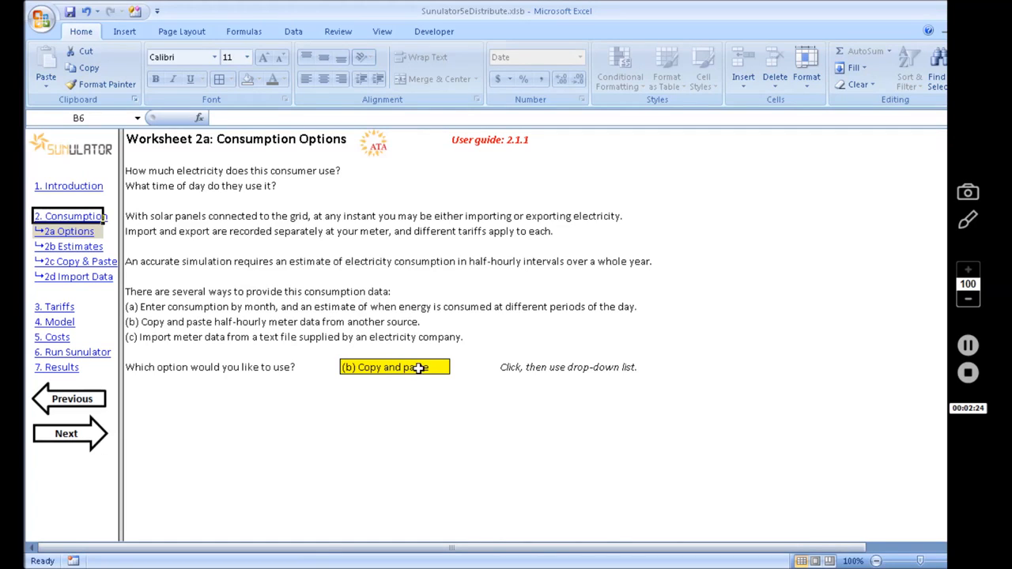
pyautogui.moveTo(430, 367)
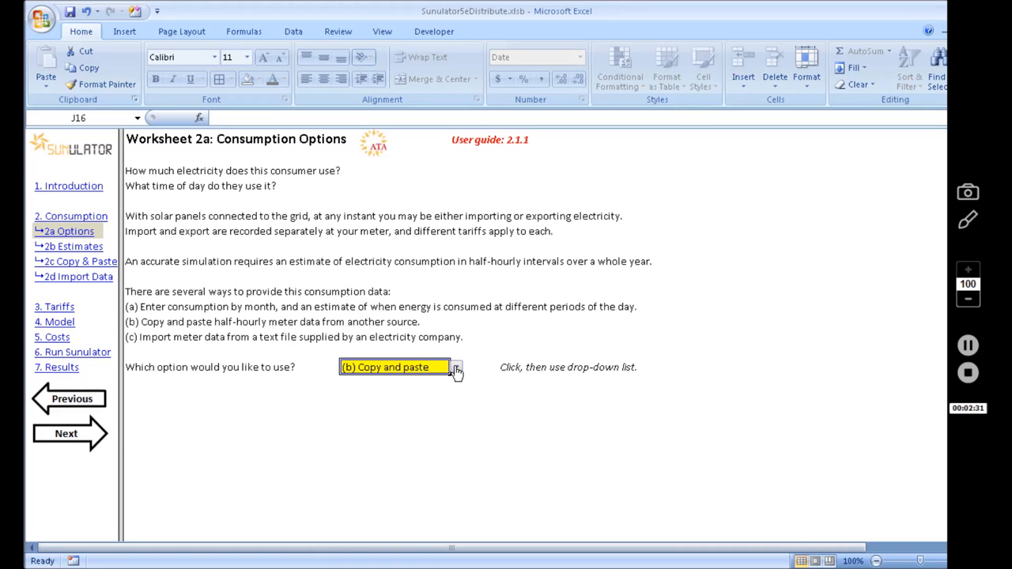
pyautogui.click(456, 367)
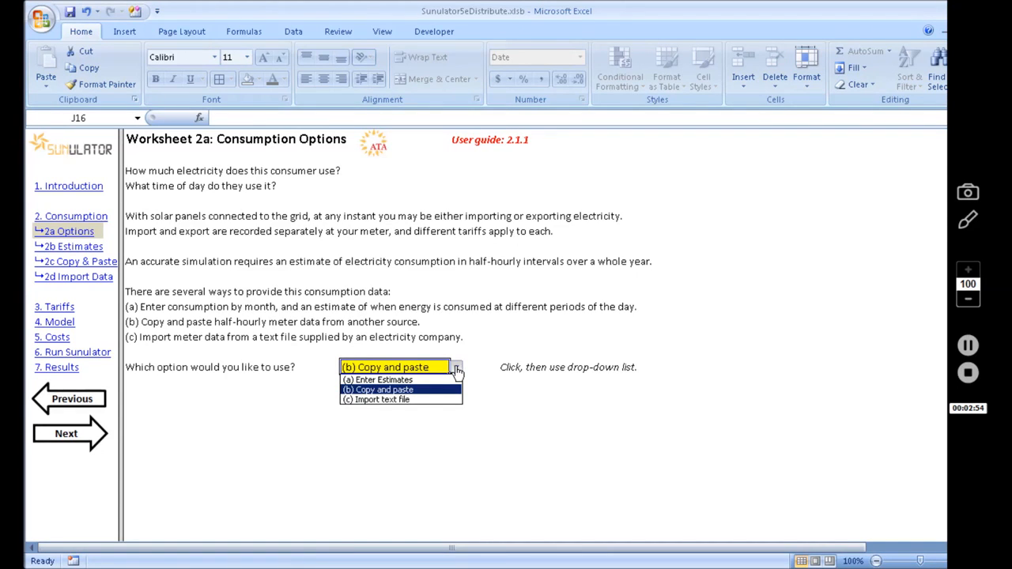
pyautogui.moveTo(379, 379)
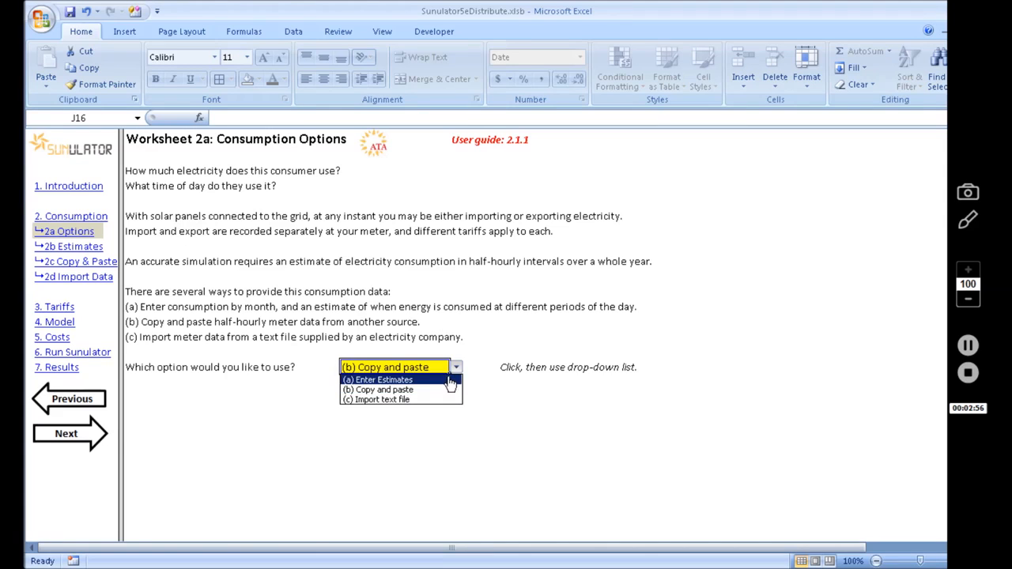
pyautogui.moveTo(383, 389)
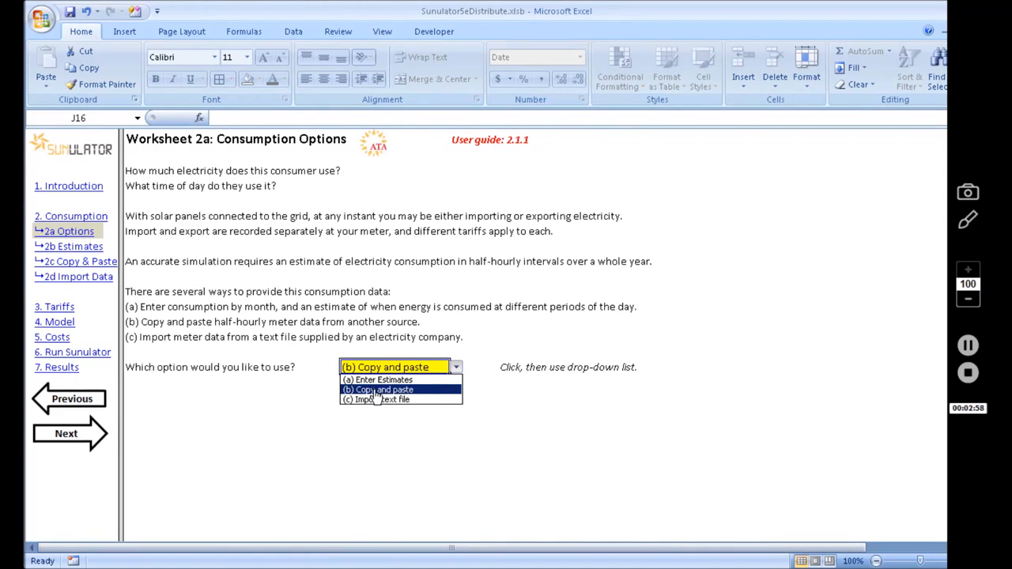
pyautogui.click(383, 389)
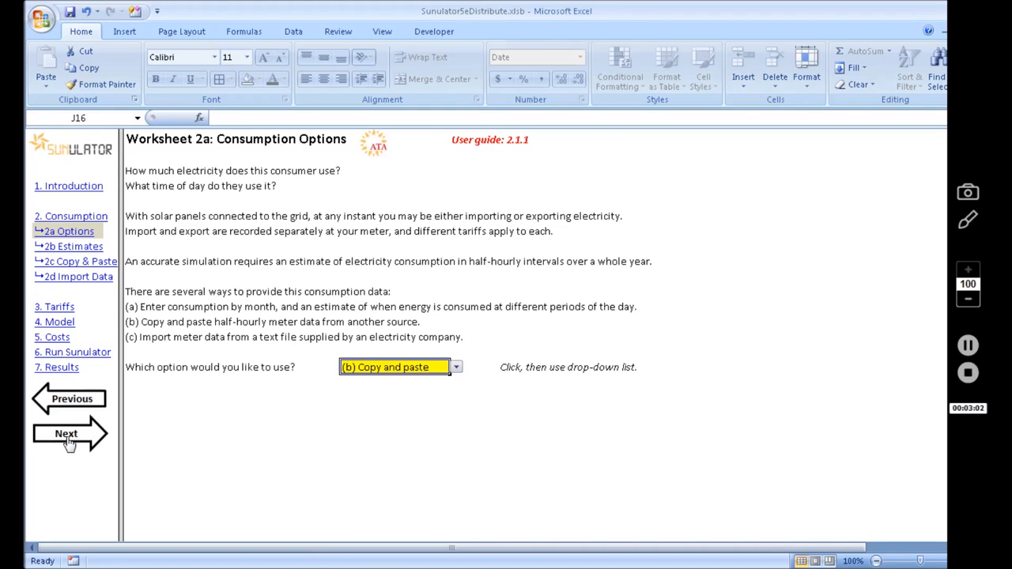
# Advance to Worksheet 2c and select the first reading for 1/01/2014
pyautogui.click(66, 433)
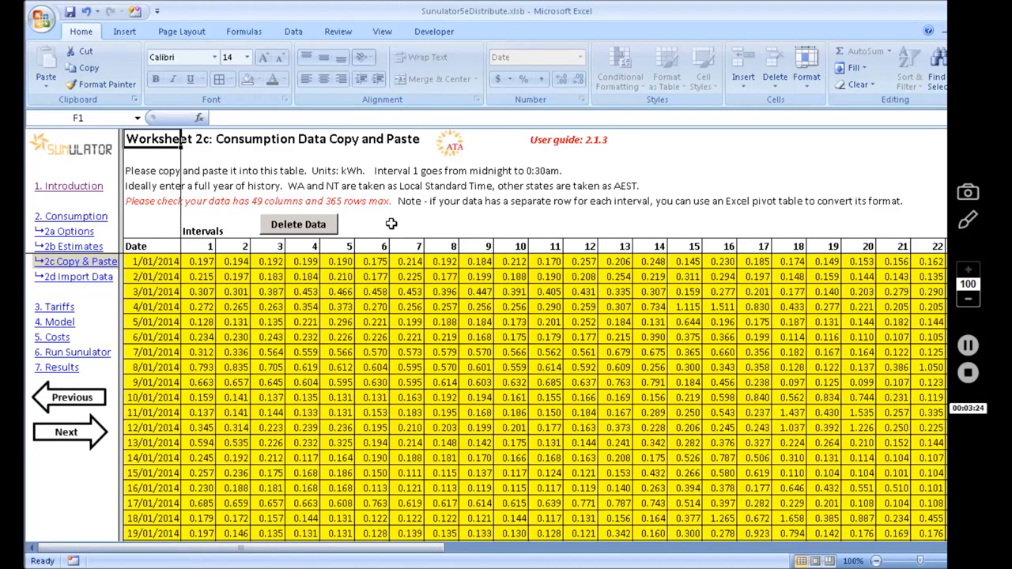
pyautogui.moveTo(259, 281)
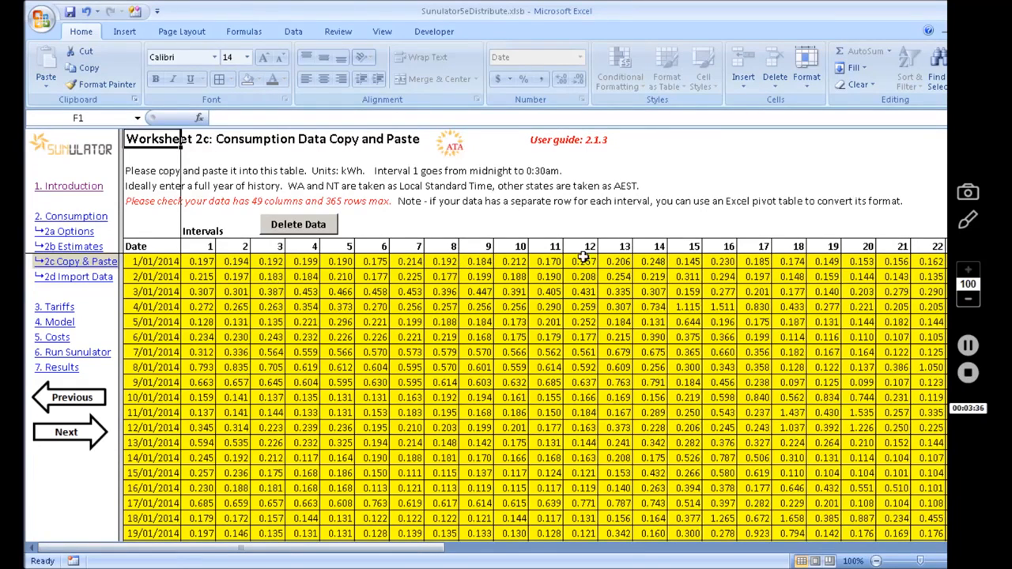
pyautogui.moveTo(191, 247)
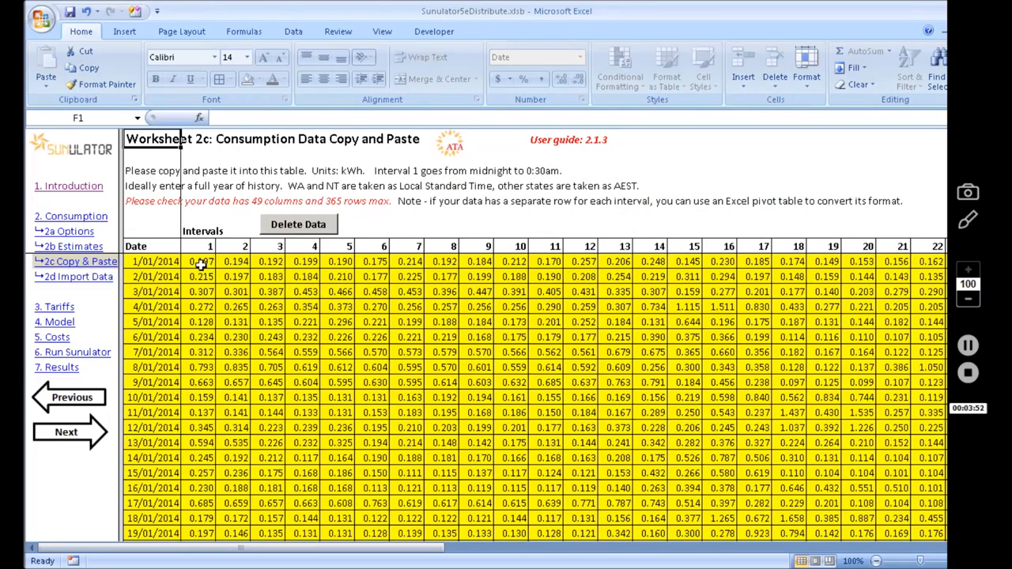
pyautogui.click(199, 261)
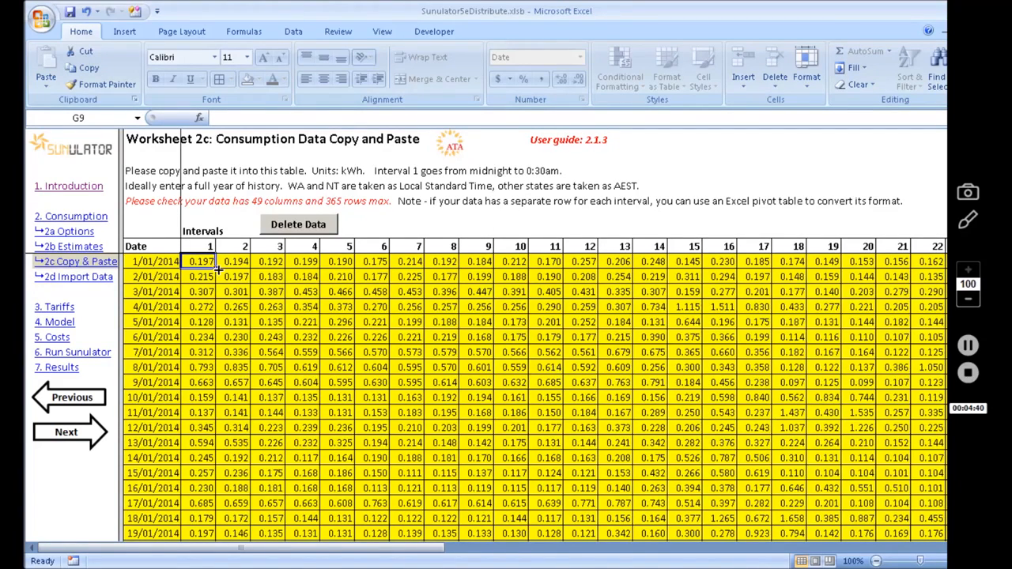
pyautogui.moveTo(547, 303)
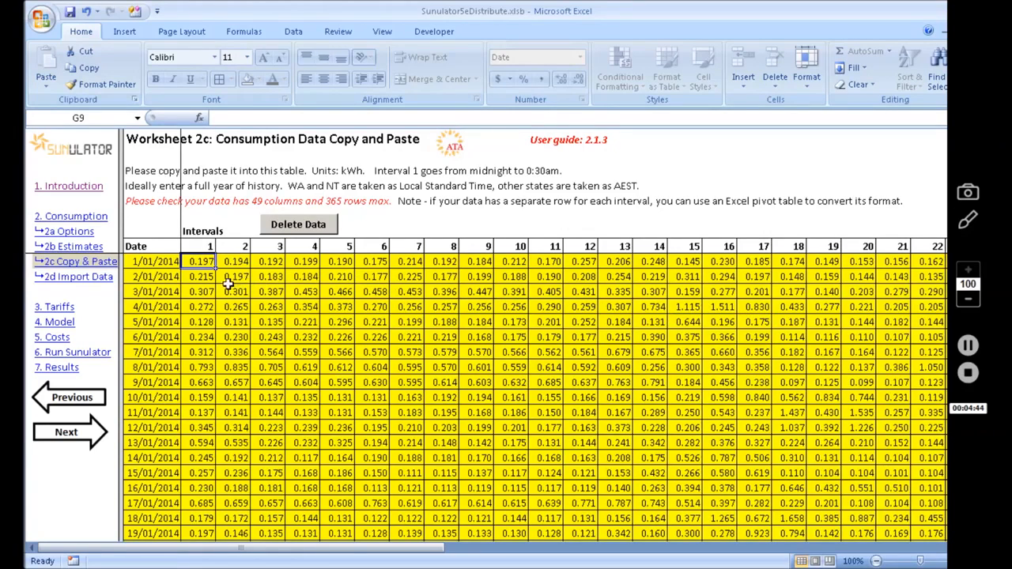
pyautogui.moveTo(229, 283)
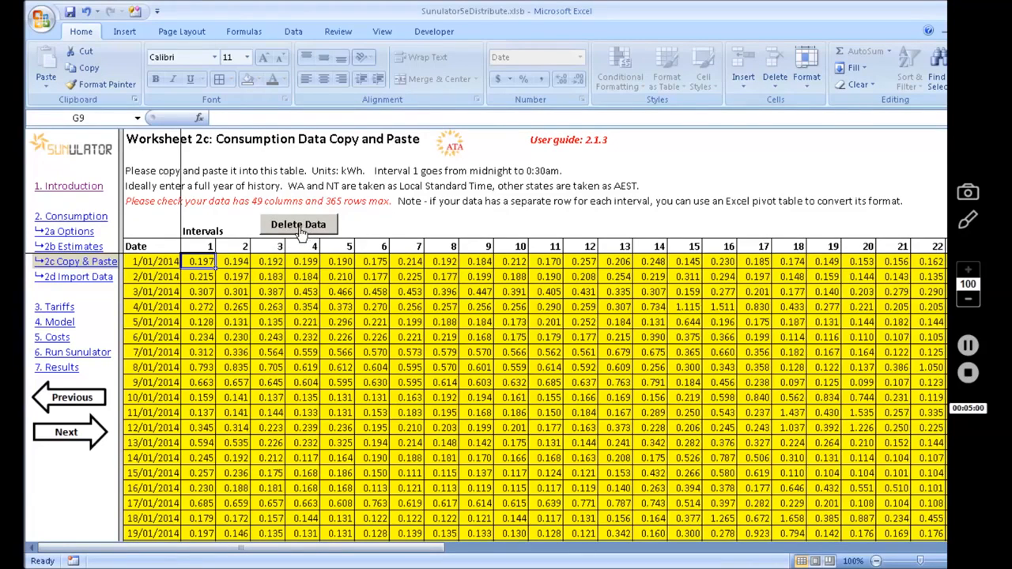
# Delete all existing readings from the copy-and-paste consumption table
pyautogui.click(297, 224)
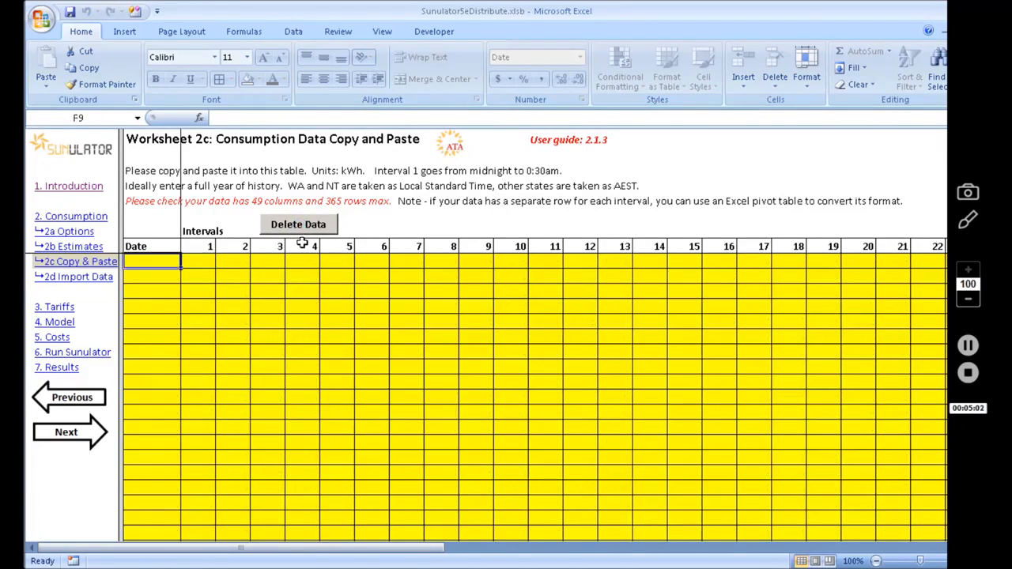
pyautogui.moveTo(402, 427)
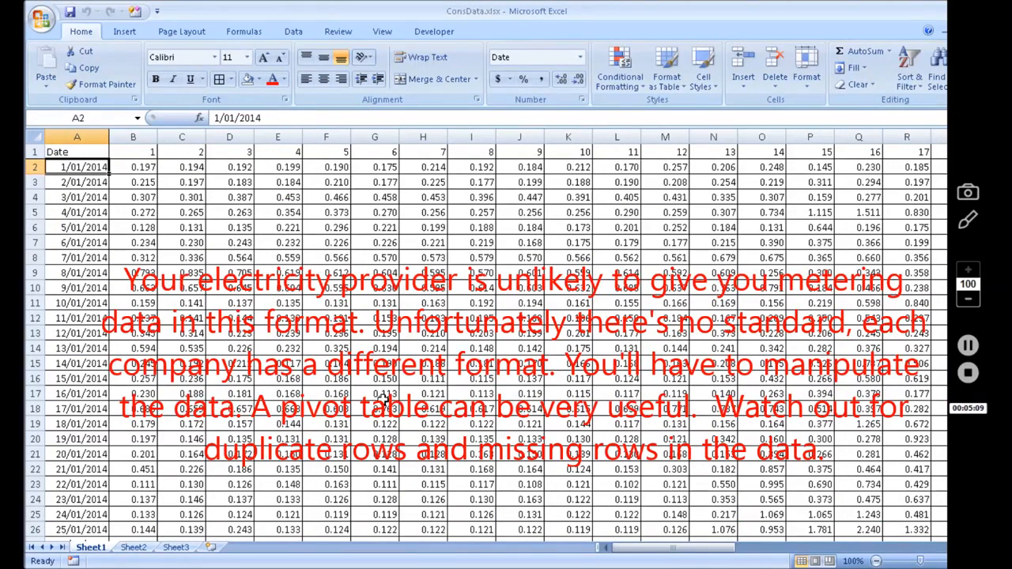
# Select the 1/01/2014 row of meter readings in ConsData and return to the empty Sunulator table
pyautogui.moveTo(133, 168); pyautogui.dragTo(229, 167)
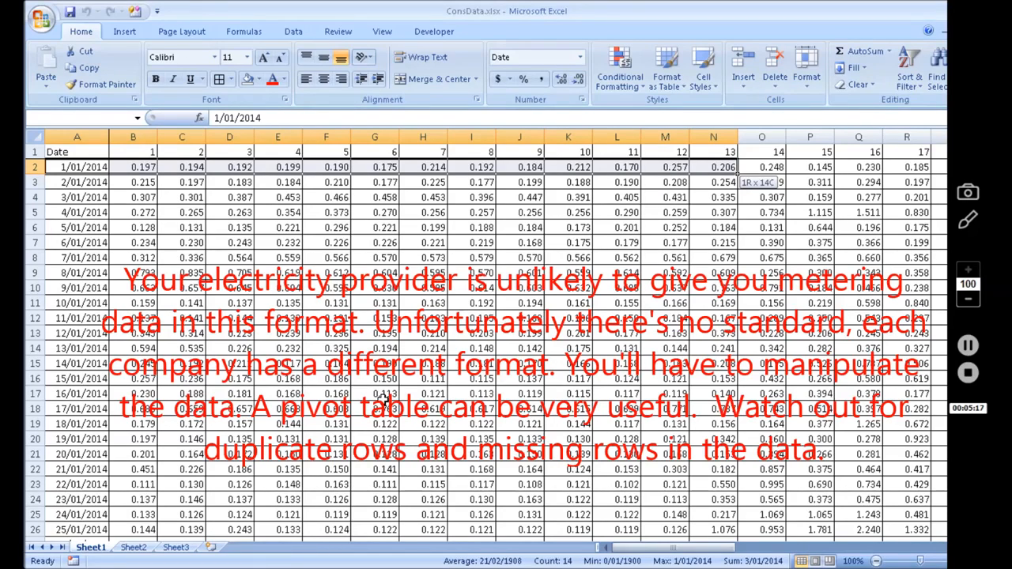
pyautogui.hscroll(3)
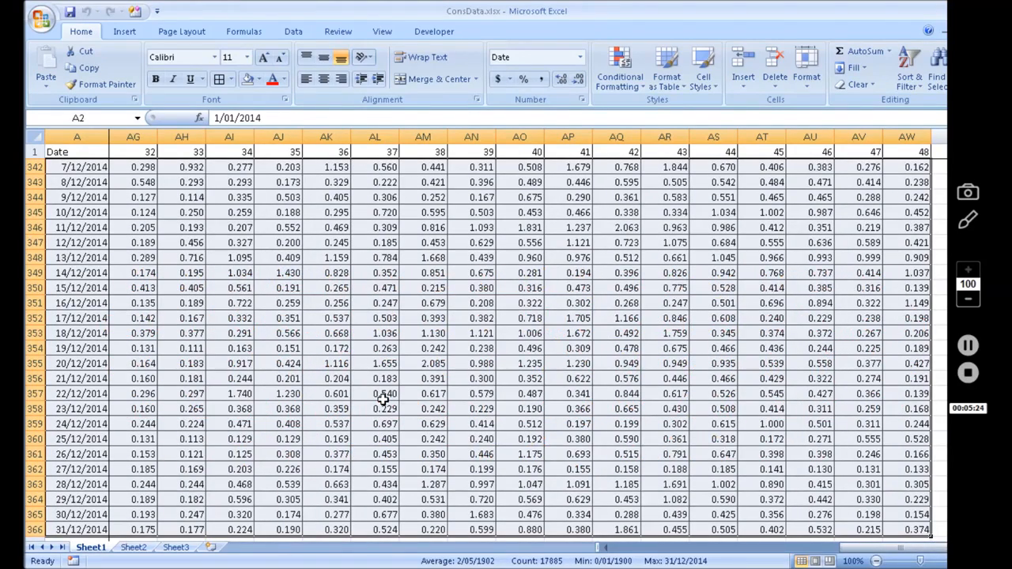
pyautogui.moveTo(272, 288)
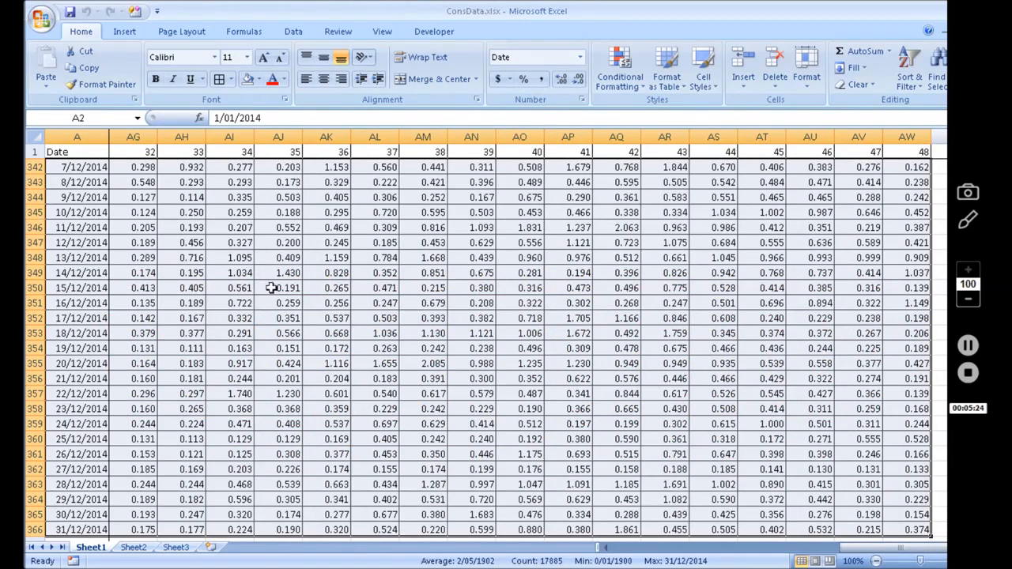
pyautogui.click(87, 66)
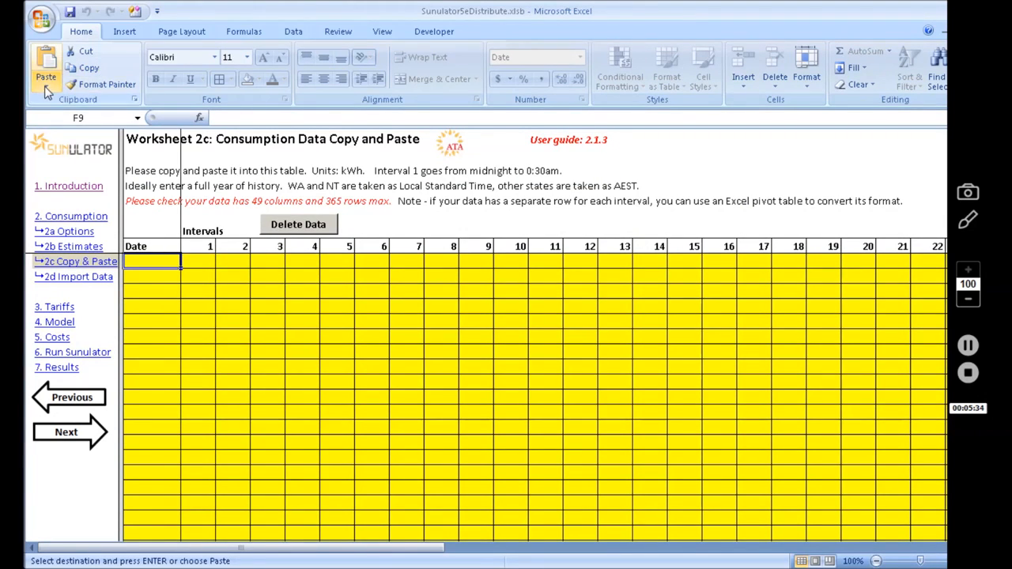
# Paste the copied meter readings as values only, then go to the Consumption Options sheet
pyautogui.click(44, 87)
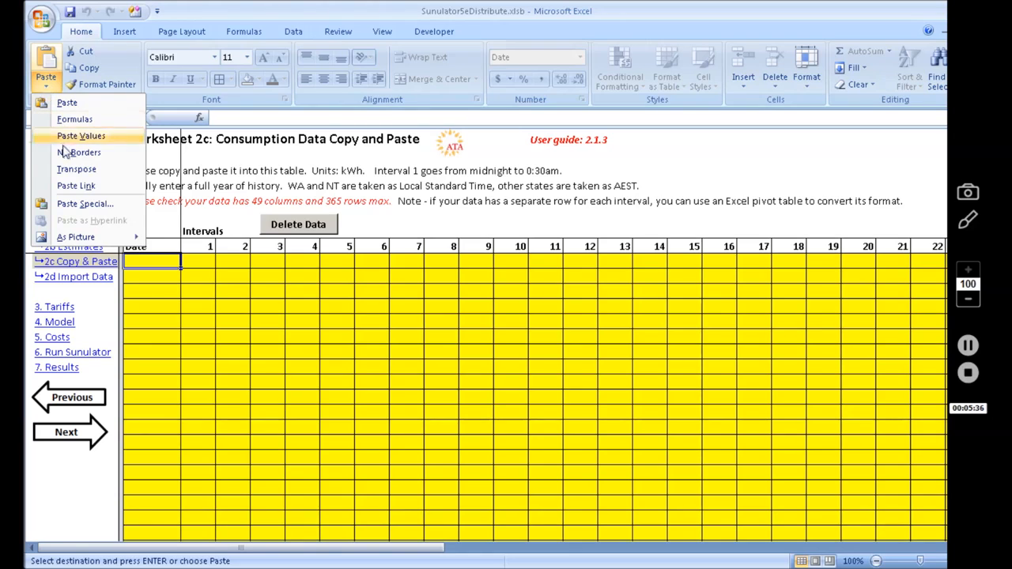
pyautogui.click(86, 203)
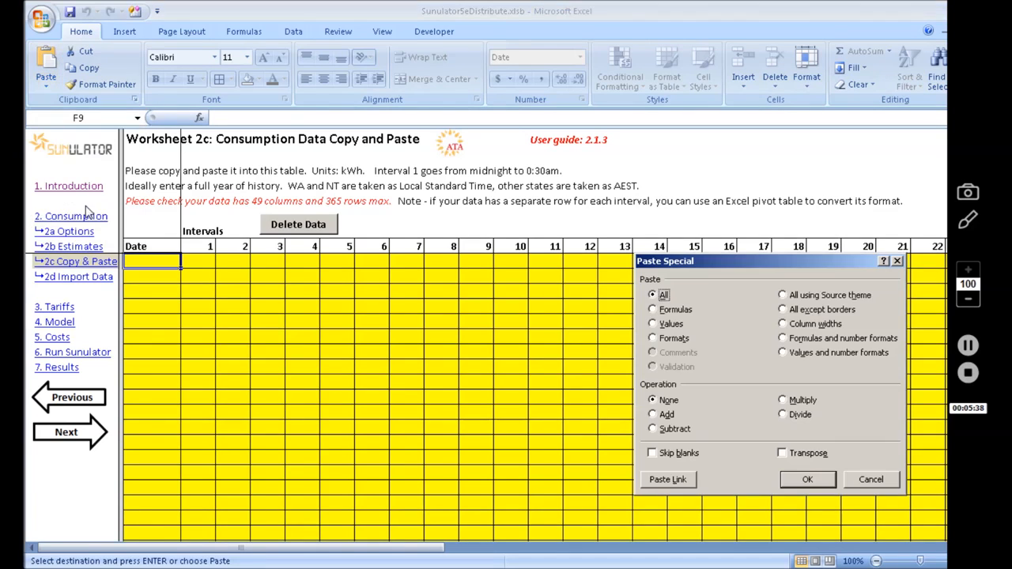
pyautogui.click(651, 323)
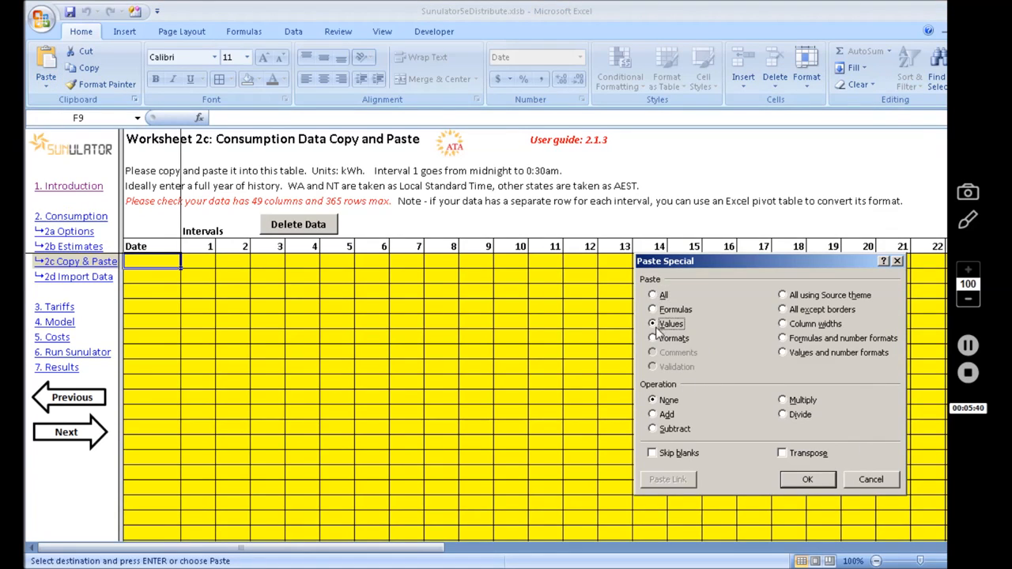
pyautogui.click(807, 479)
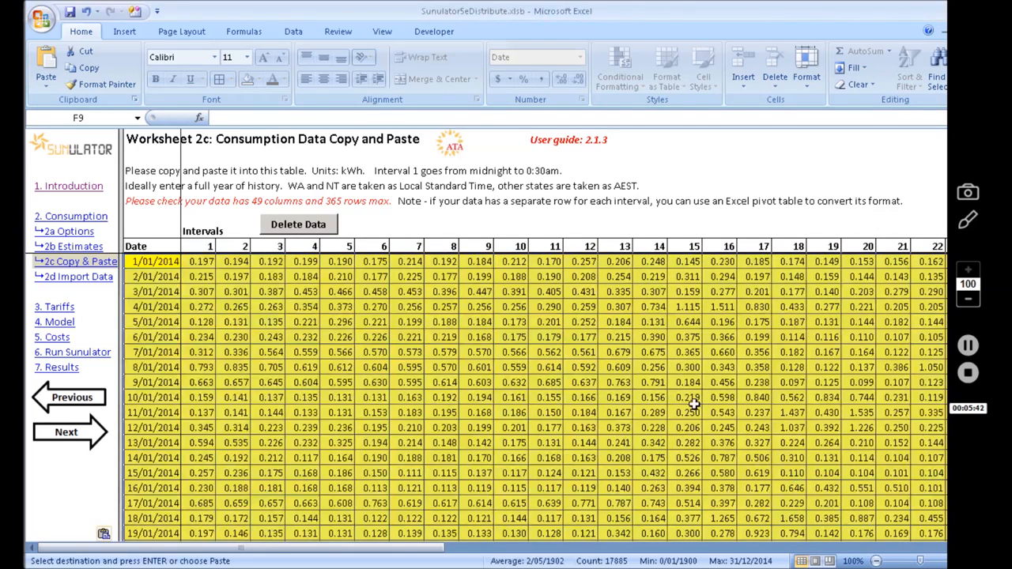
pyautogui.moveTo(211, 269)
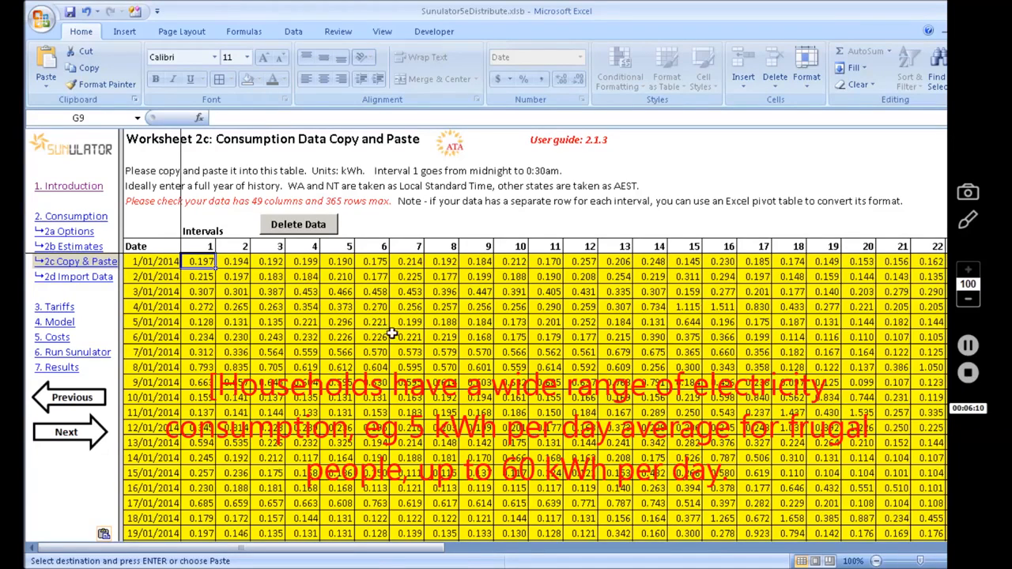
pyautogui.moveTo(298, 365)
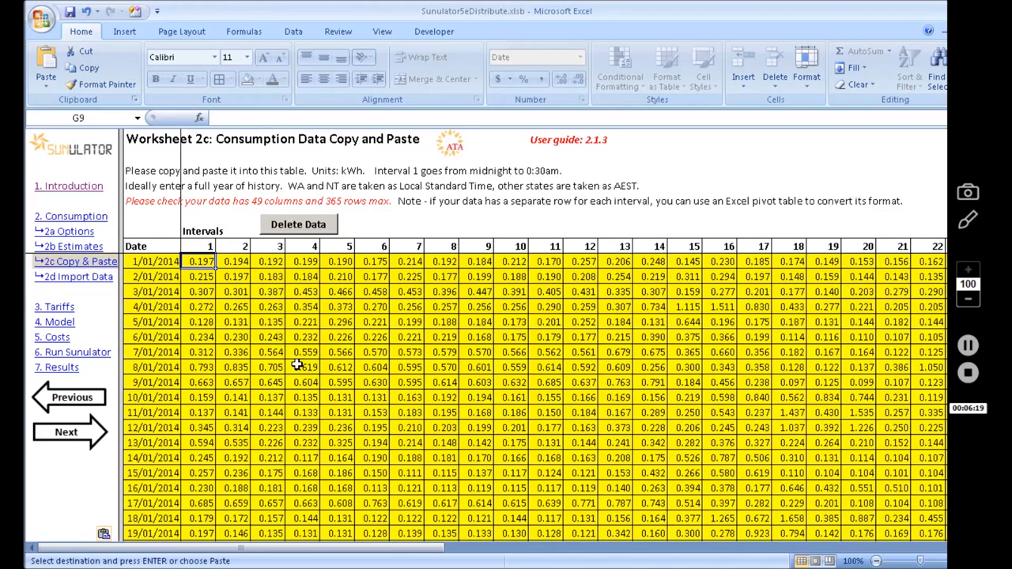
pyautogui.moveTo(253, 304)
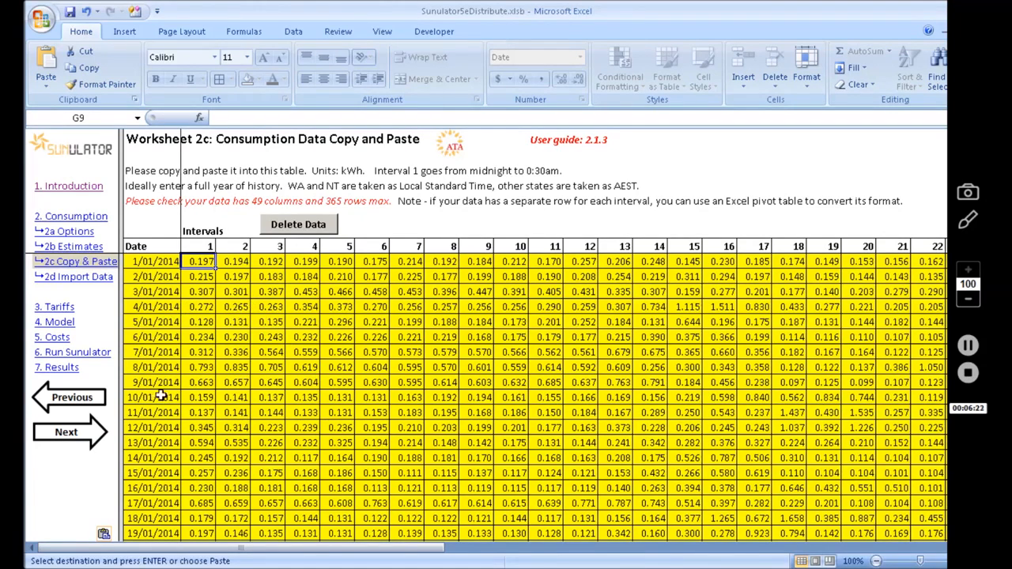
pyautogui.click(68, 231)
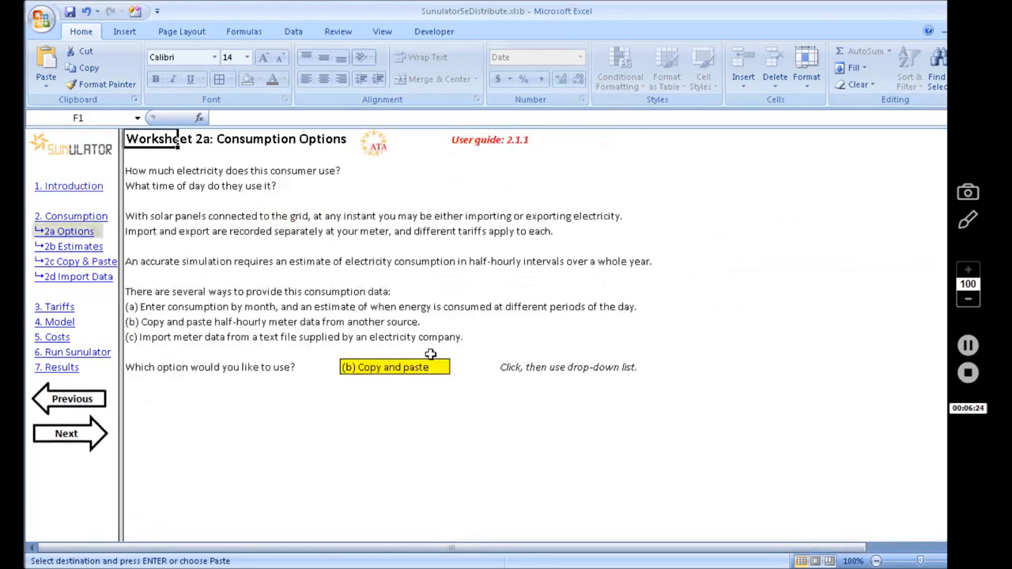
# Set the consumption data option to '(a) Enter Estimates'
pyautogui.click(394, 366)
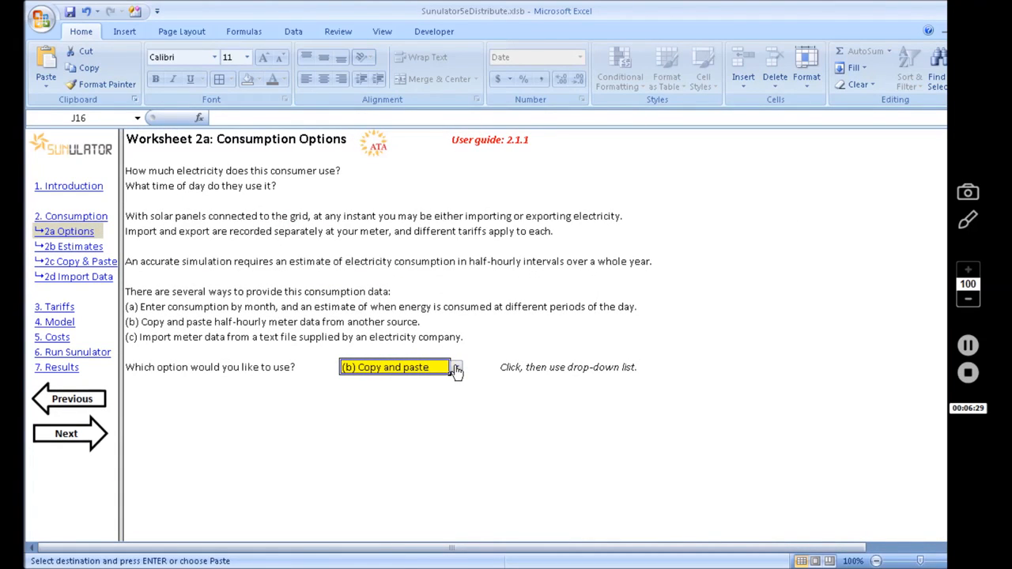
pyautogui.click(456, 366)
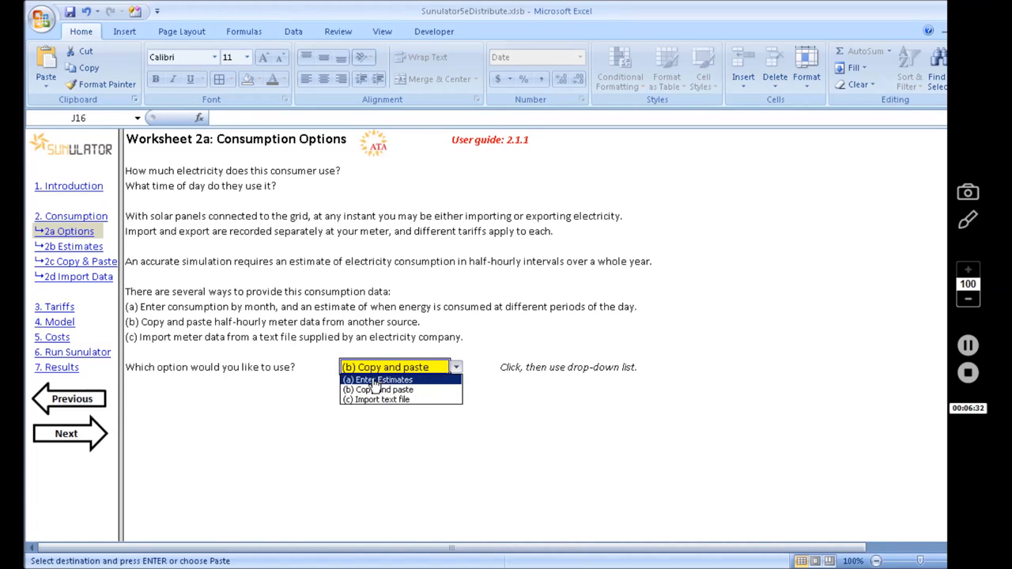
pyautogui.click(386, 380)
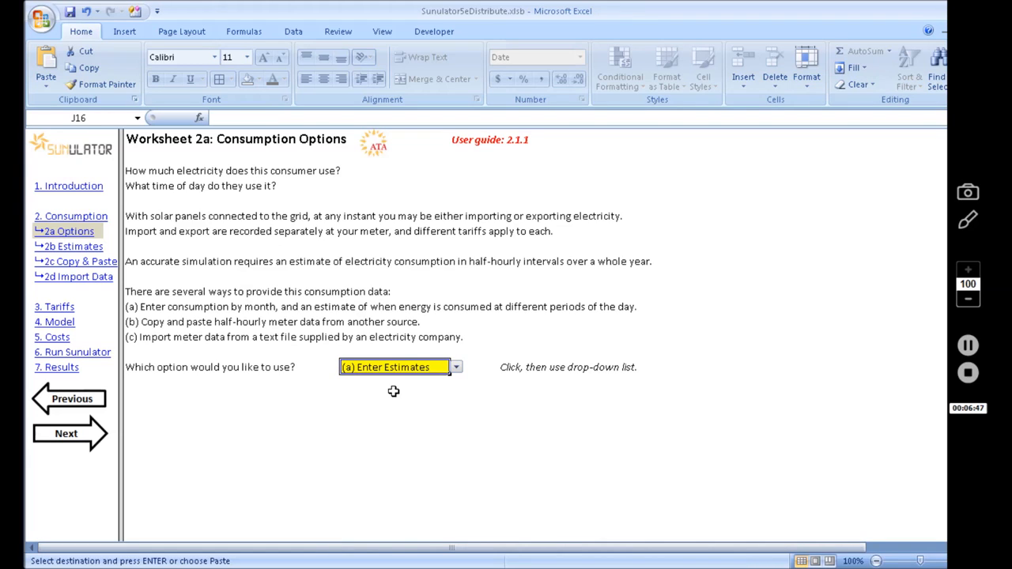
pyautogui.moveTo(260, 404)
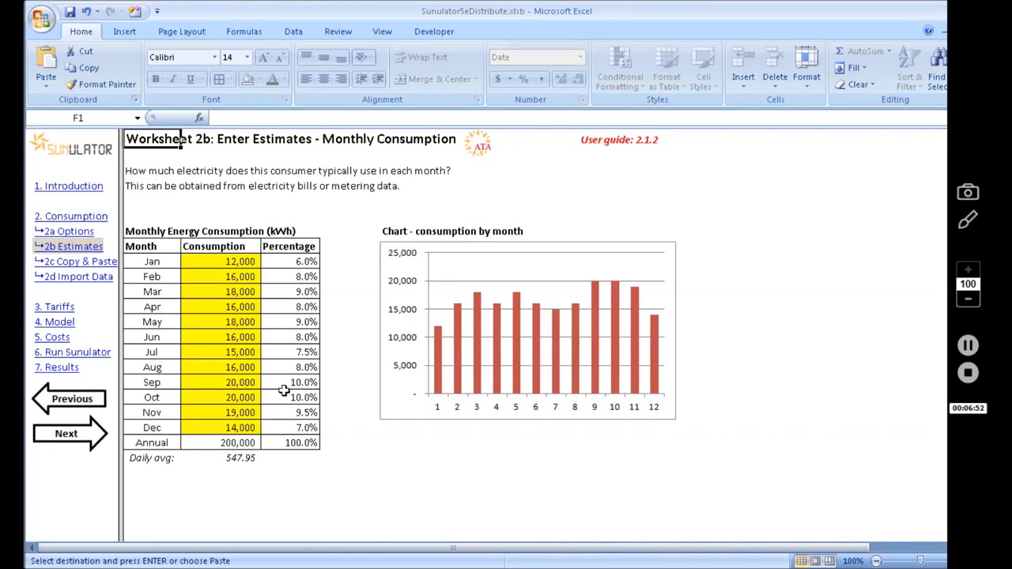
pyautogui.moveTo(155, 216)
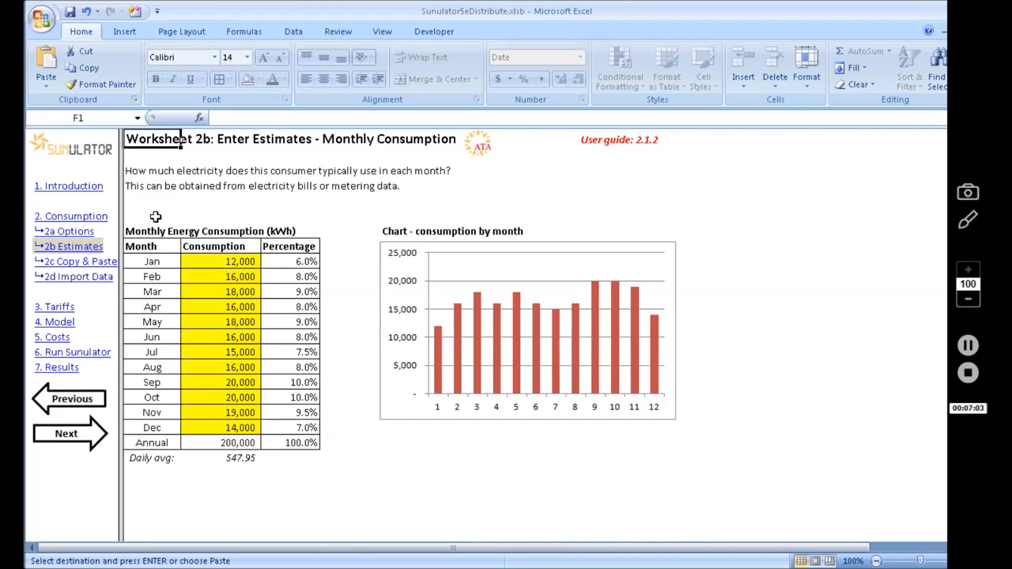
pyautogui.moveTo(160, 218)
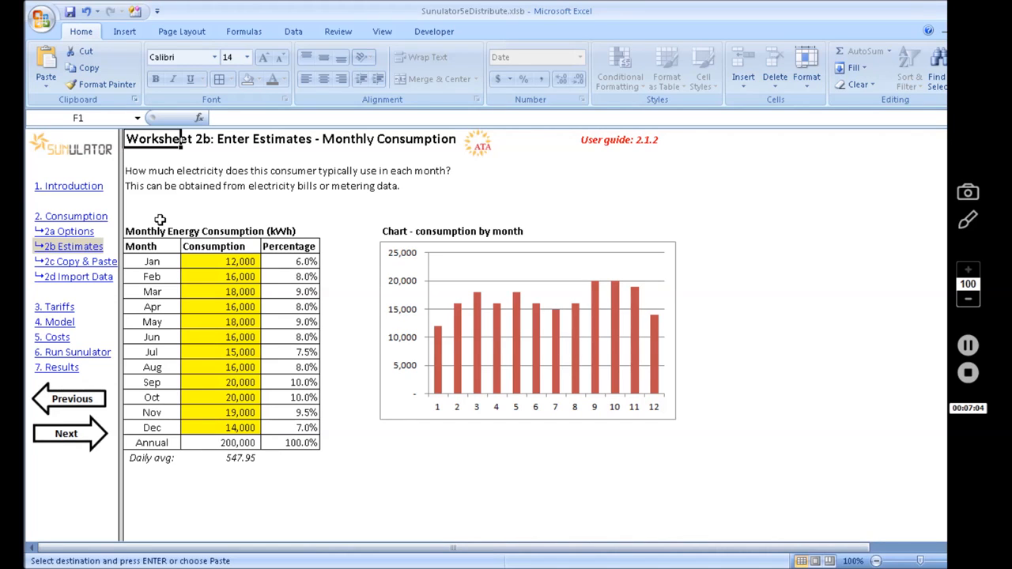
# Select January's consumption figure on the Monthly Consumption sheet
pyautogui.click(240, 261)
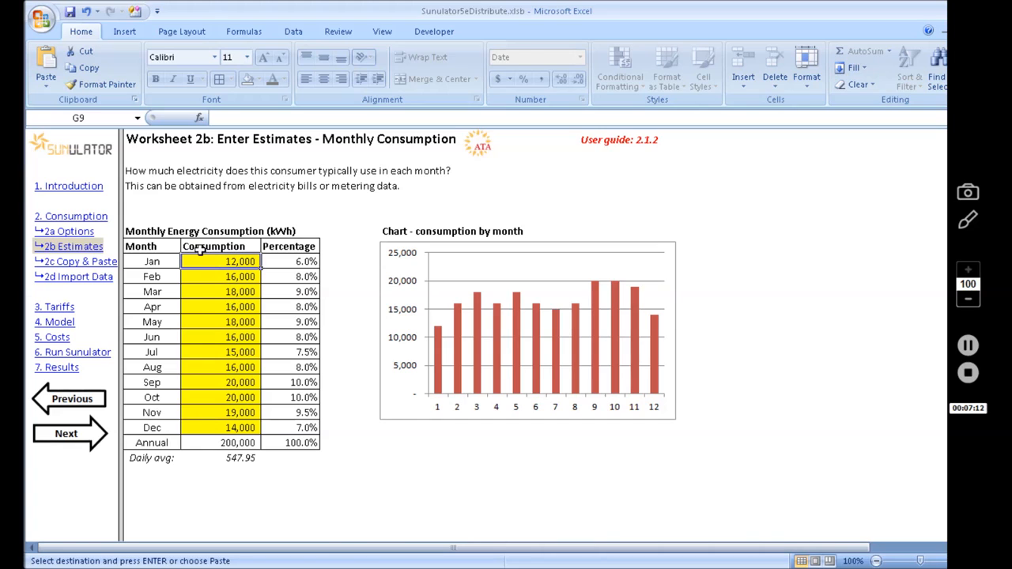
pyautogui.moveTo(206, 272)
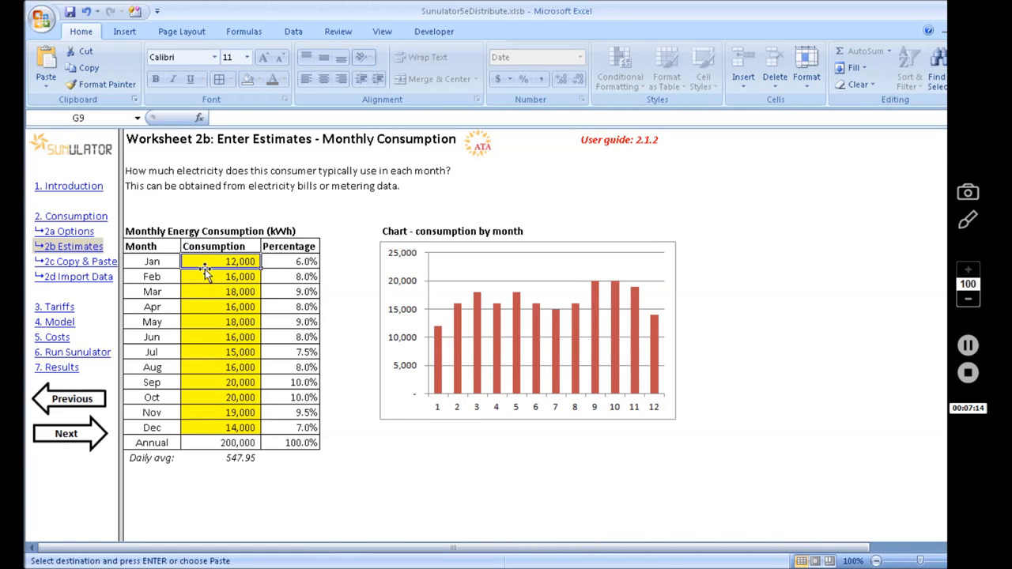
pyautogui.moveTo(202, 449)
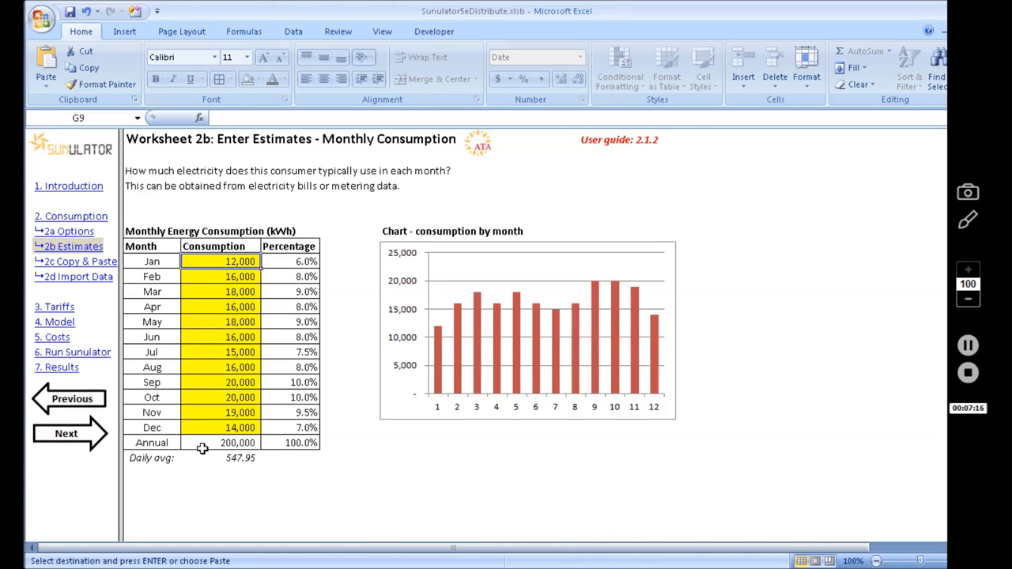
pyautogui.moveTo(196, 442)
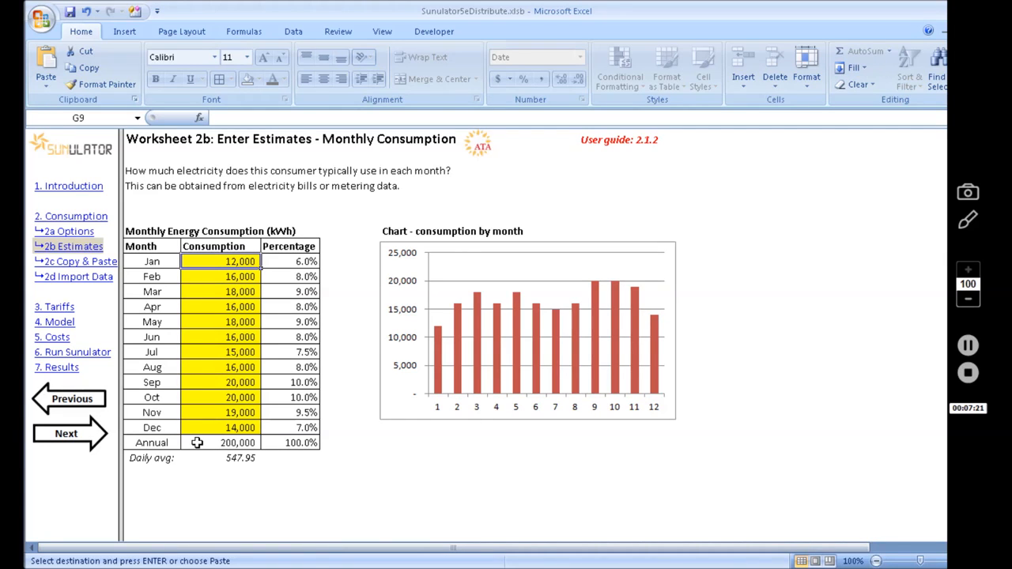
pyautogui.moveTo(206, 458)
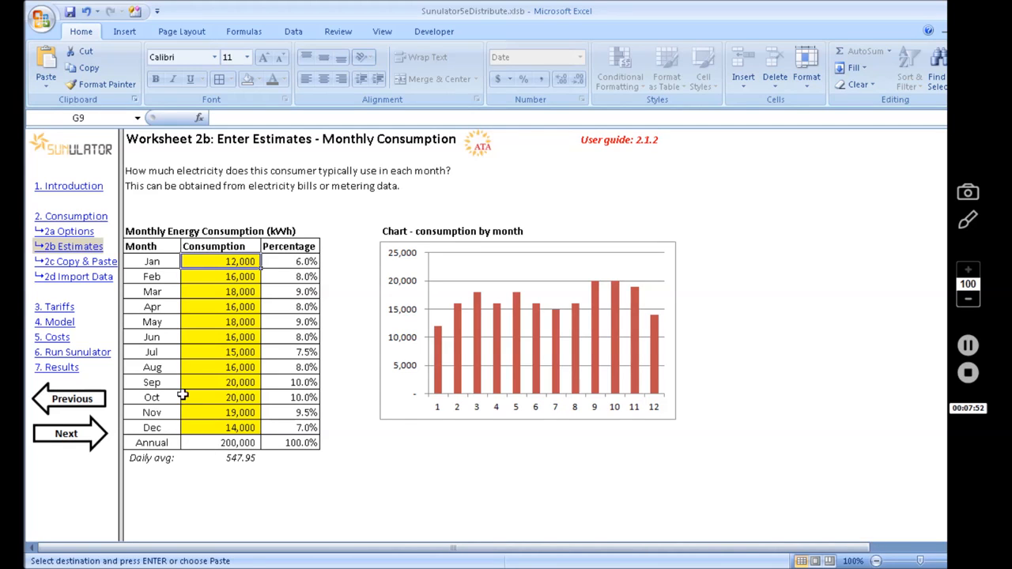
pyautogui.moveTo(240, 276)
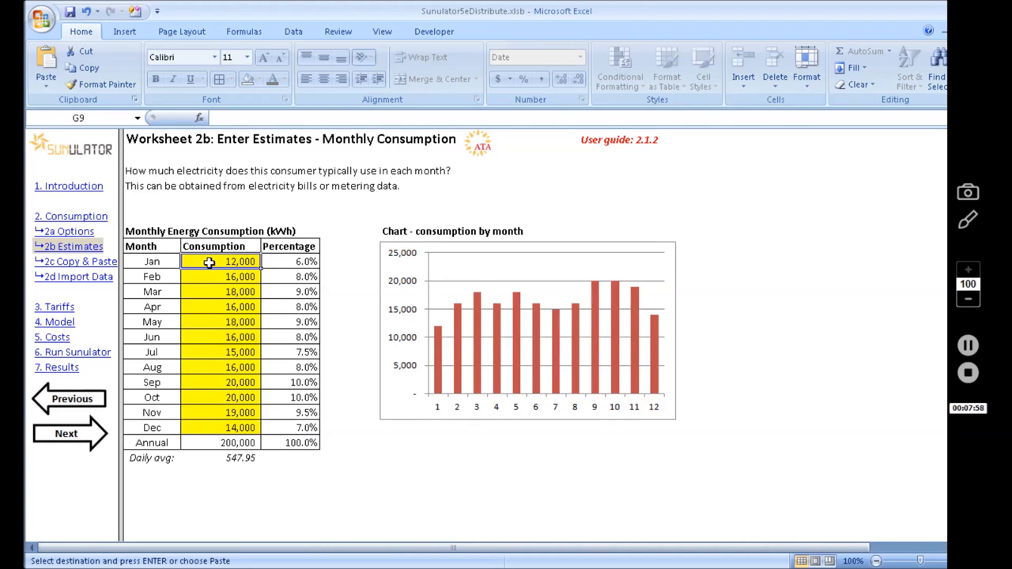
pyautogui.moveTo(259, 387)
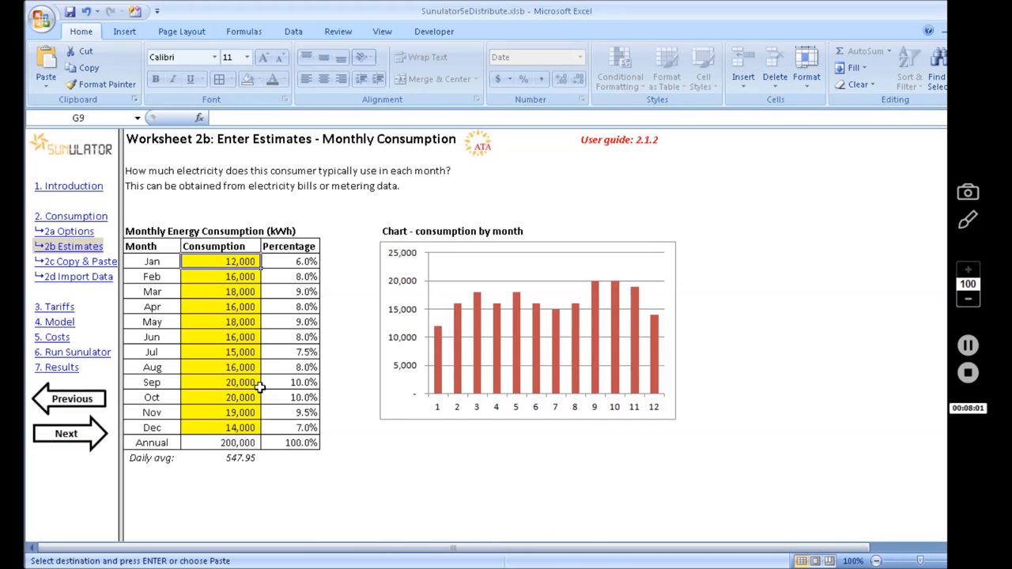
pyautogui.moveTo(231, 384)
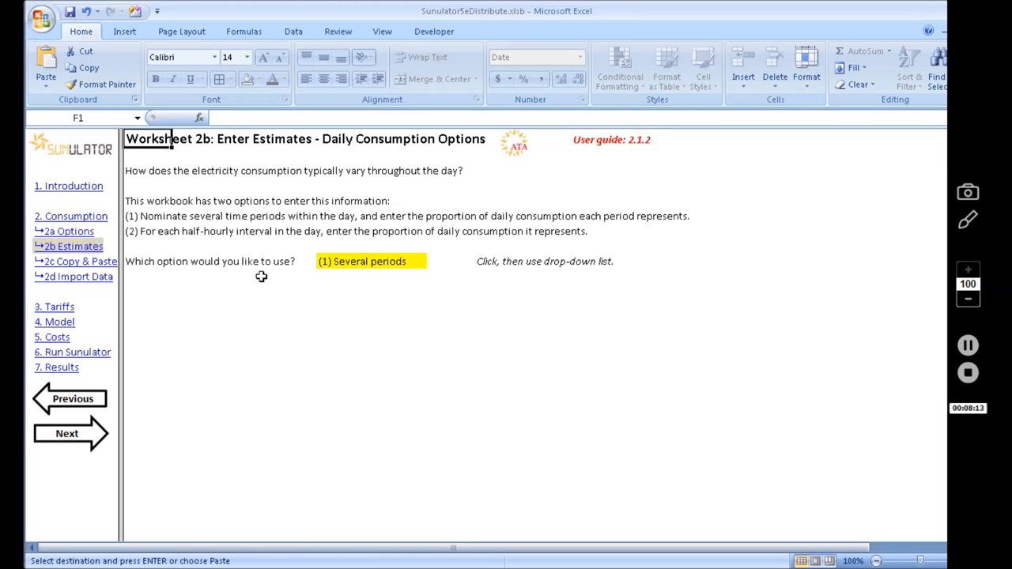
# Keep '(1) Several periods' as the daily consumption profile option
pyautogui.click(367, 261)
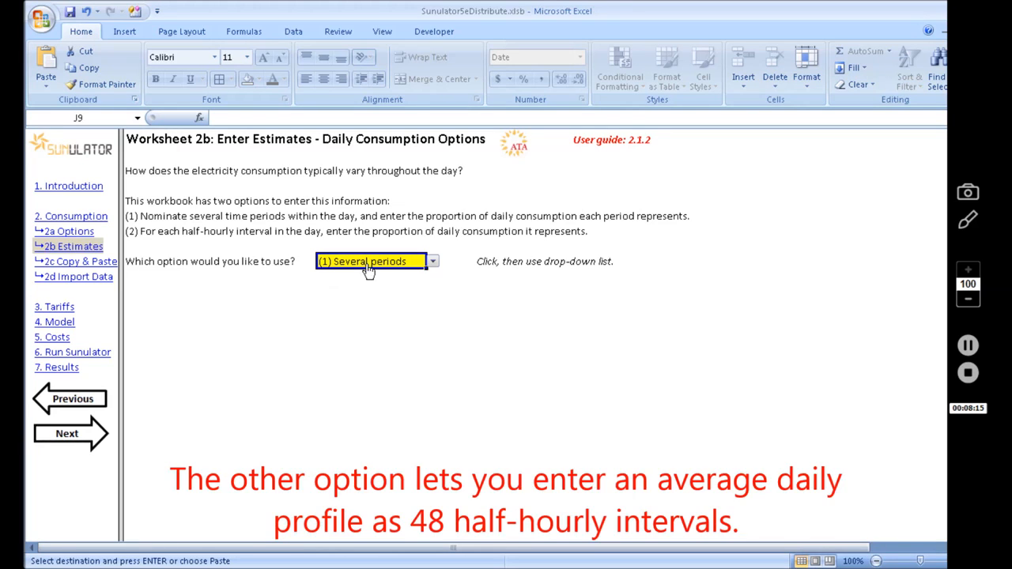
pyautogui.click(434, 263)
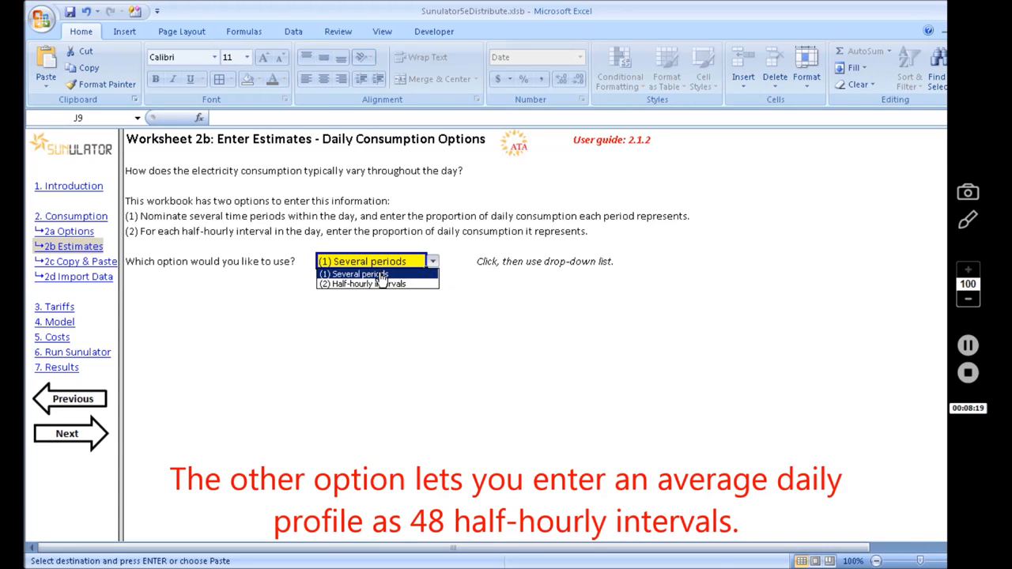
pyautogui.click(362, 273)
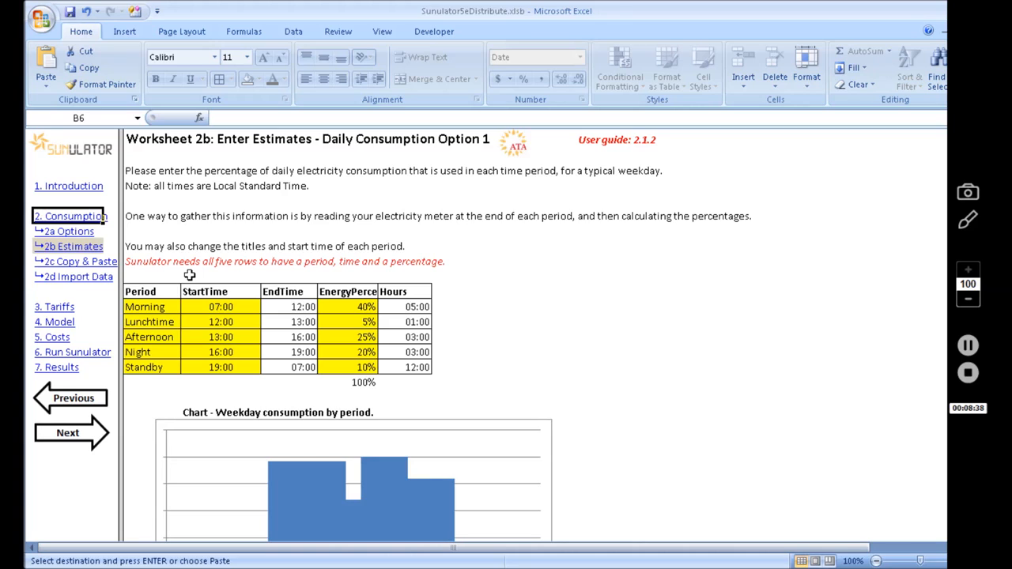
pyautogui.moveTo(133, 317)
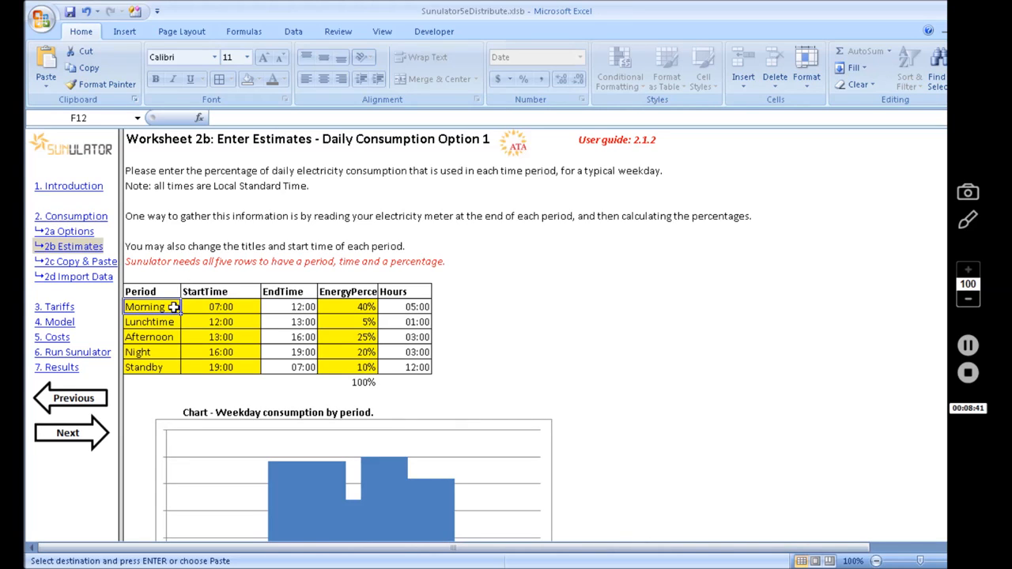
pyautogui.moveTo(167, 367)
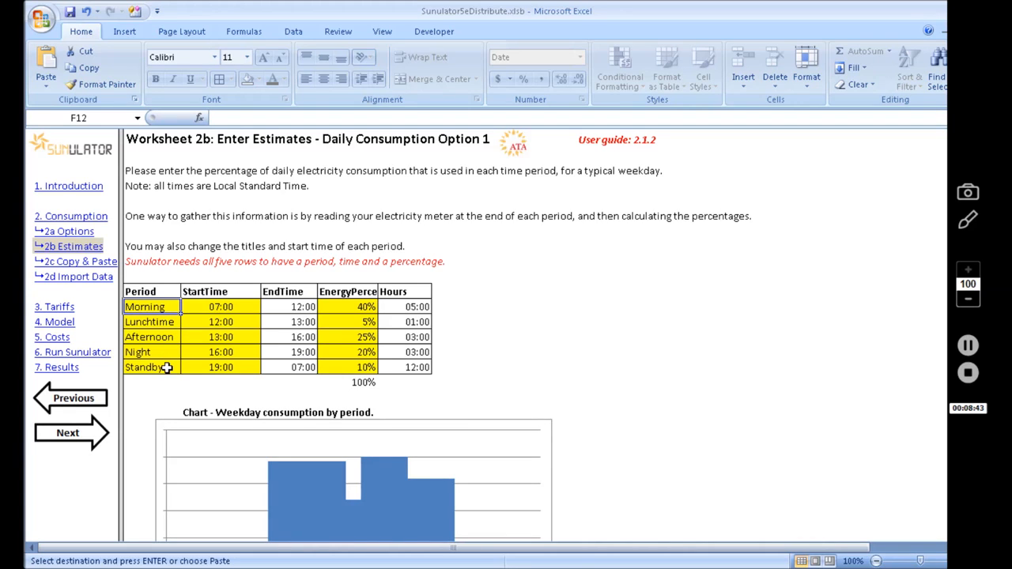
pyautogui.moveTo(185, 351)
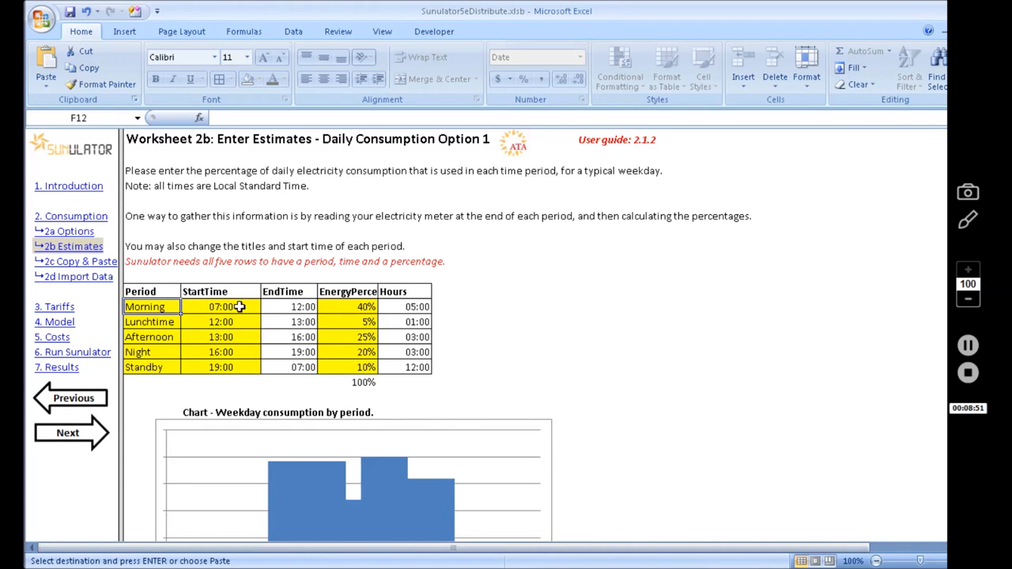
pyautogui.moveTo(247, 306)
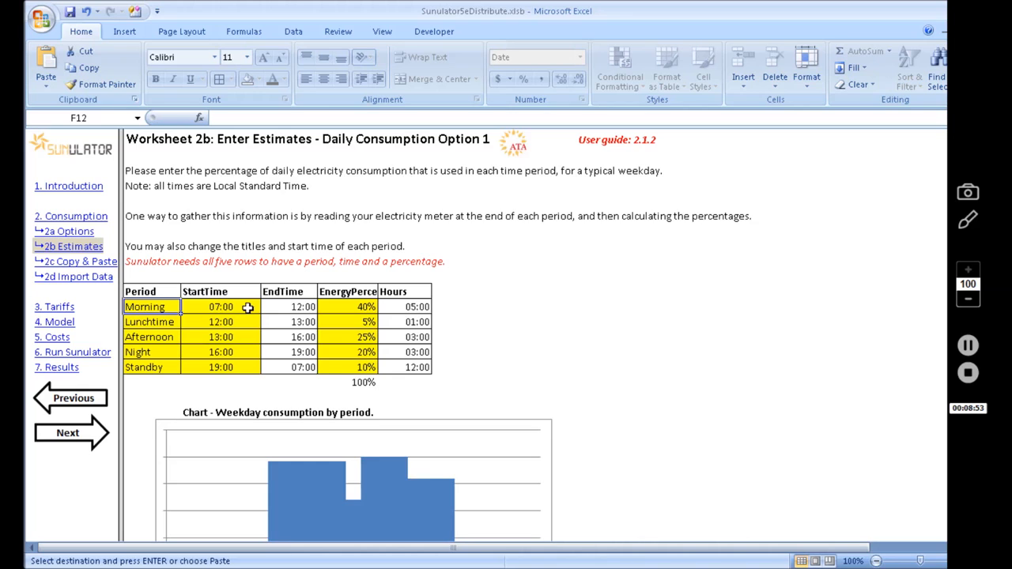
pyautogui.scroll(-3)
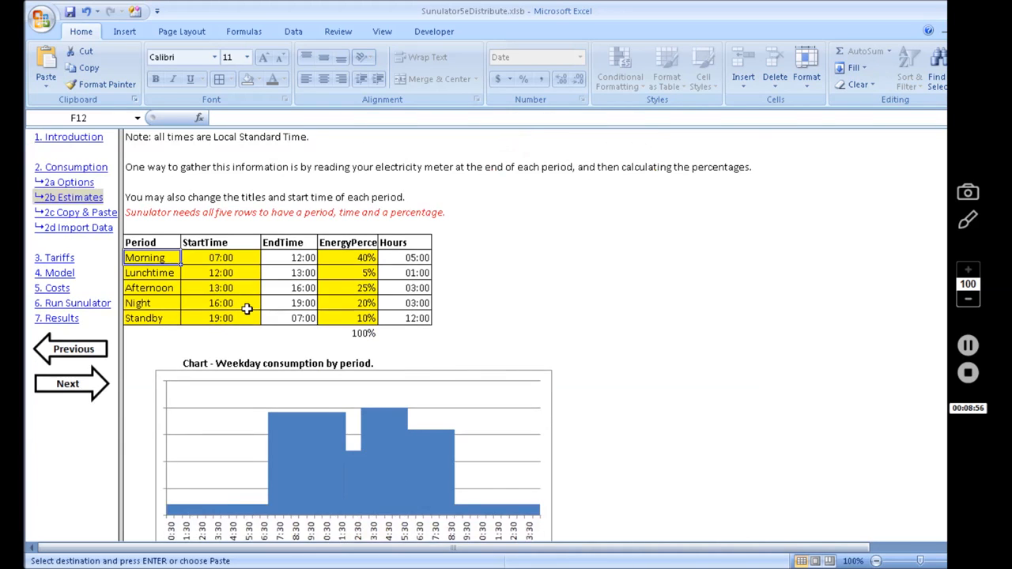
pyautogui.scroll(-3)
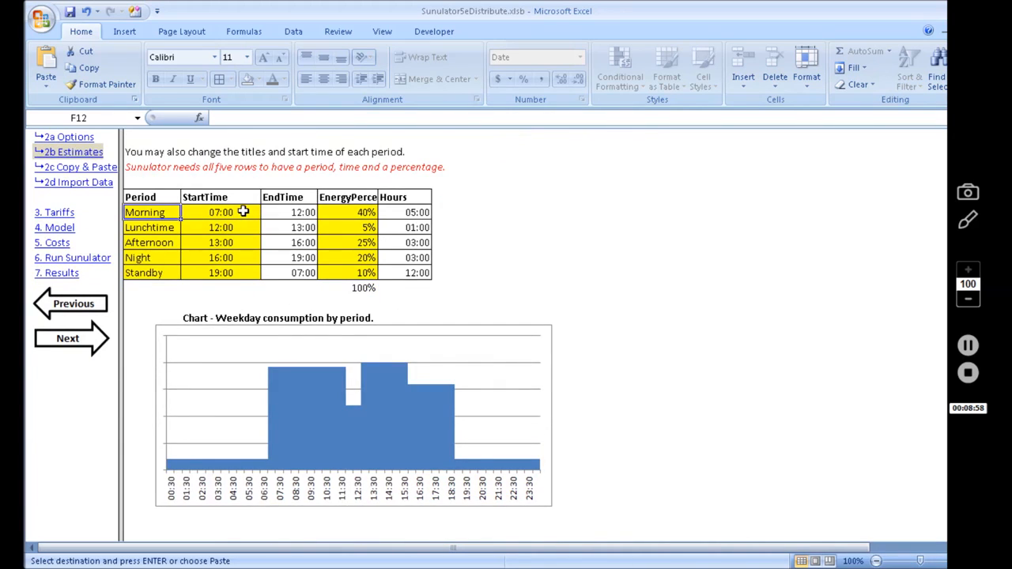
pyautogui.moveTo(235, 236)
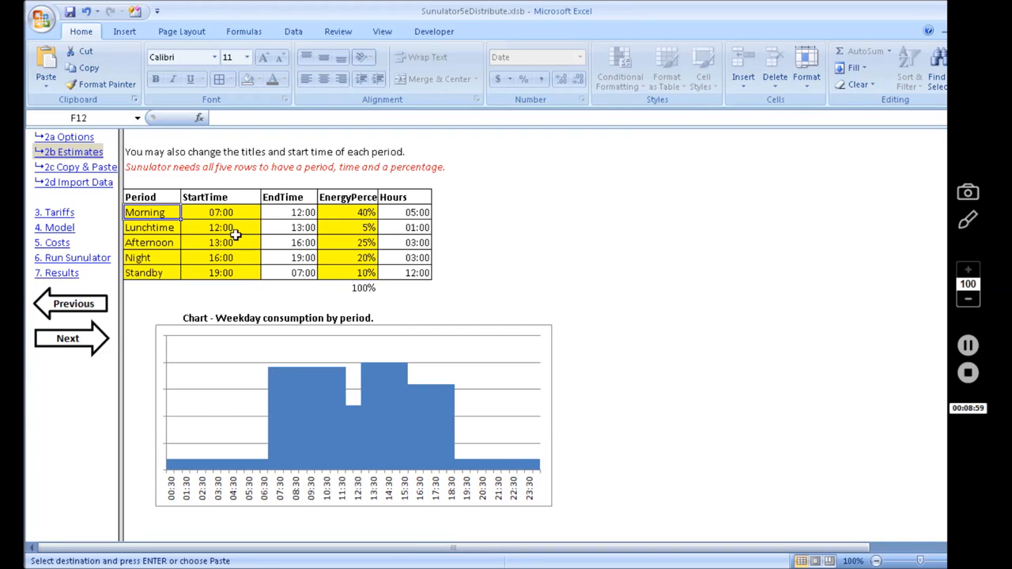
pyautogui.moveTo(240, 228)
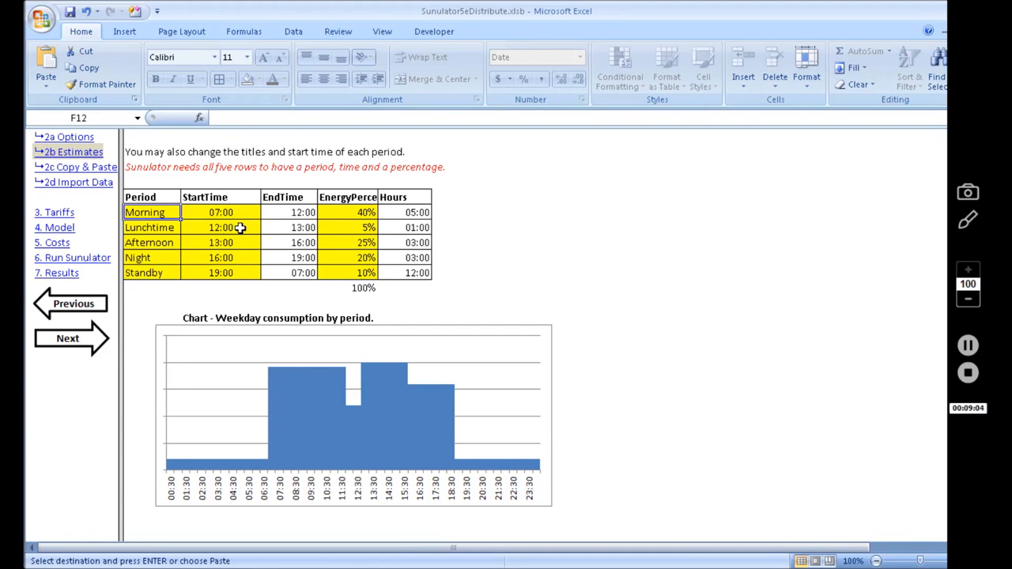
pyautogui.moveTo(240, 243)
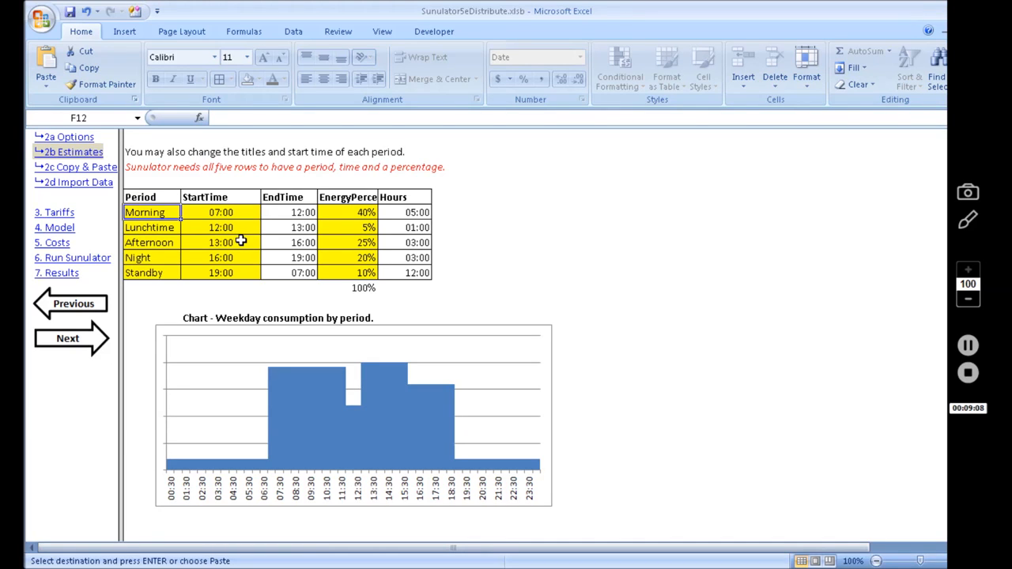
pyautogui.moveTo(243, 240)
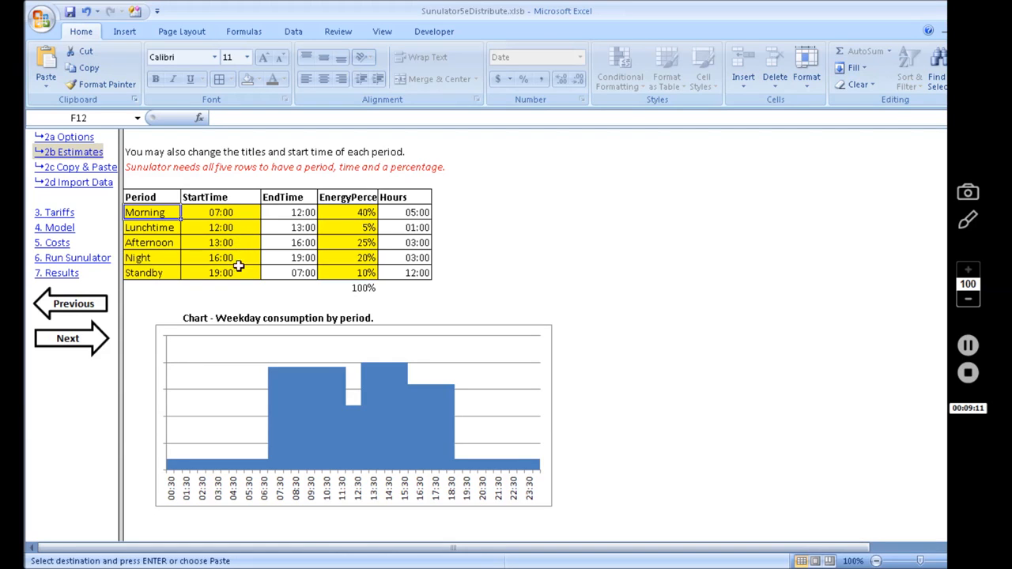
pyautogui.moveTo(240, 260)
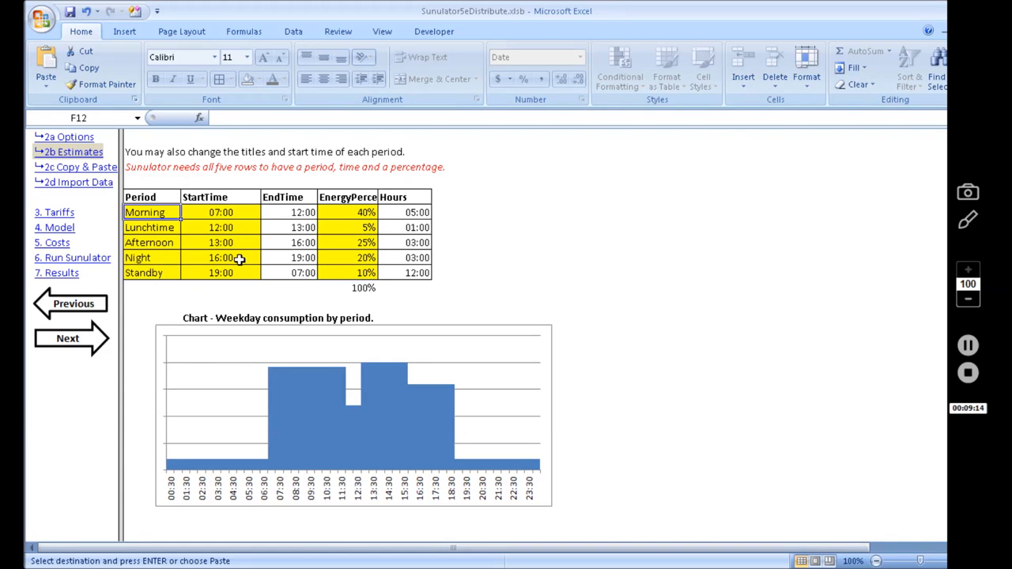
pyautogui.moveTo(237, 259)
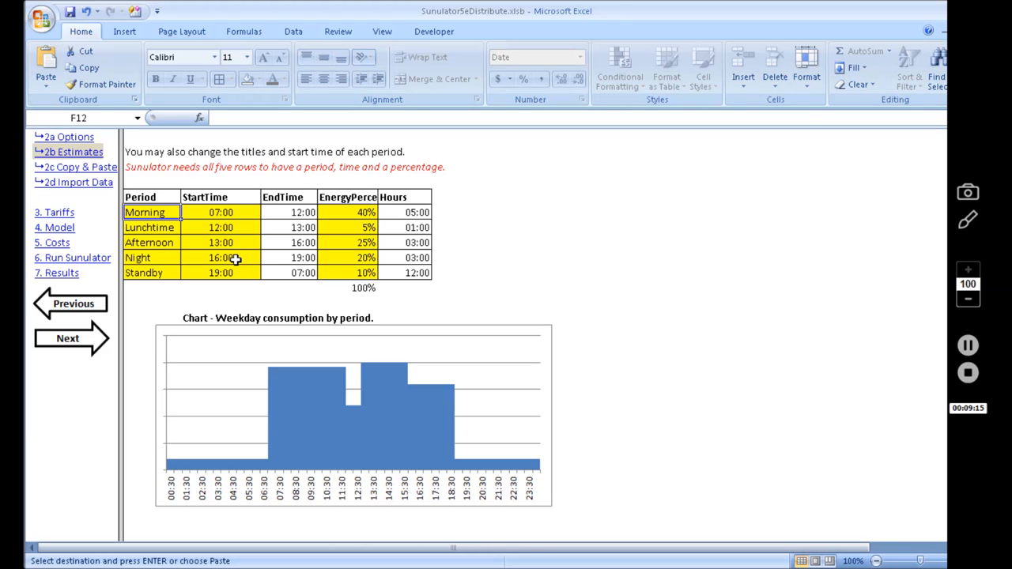
pyautogui.moveTo(240, 262)
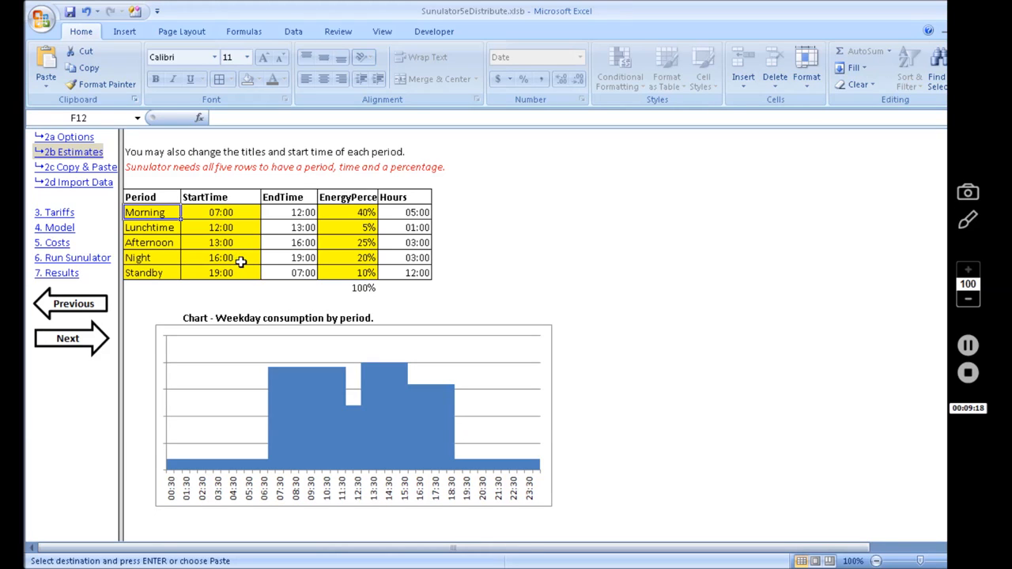
pyautogui.moveTo(259, 279)
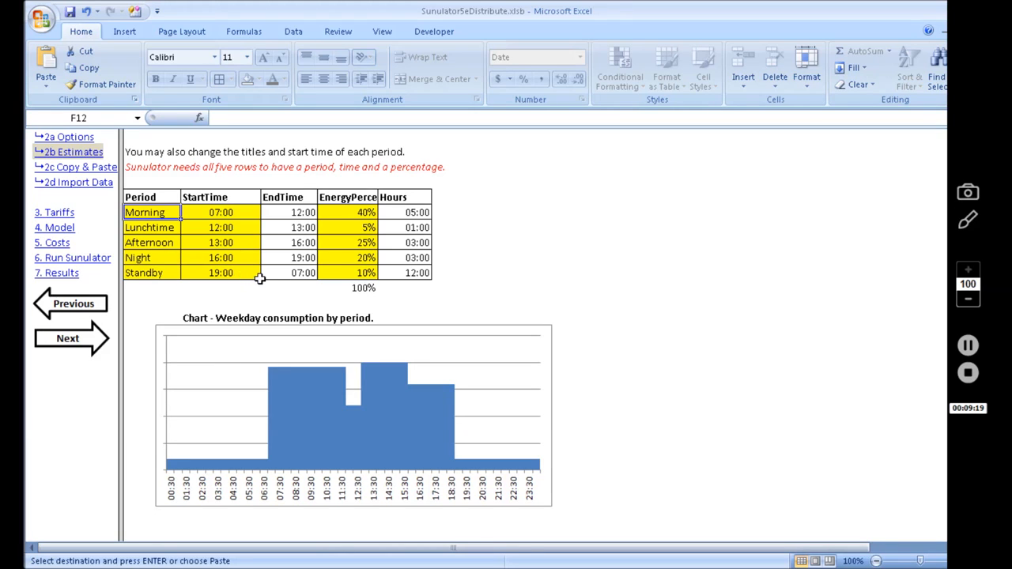
pyautogui.moveTo(244, 263)
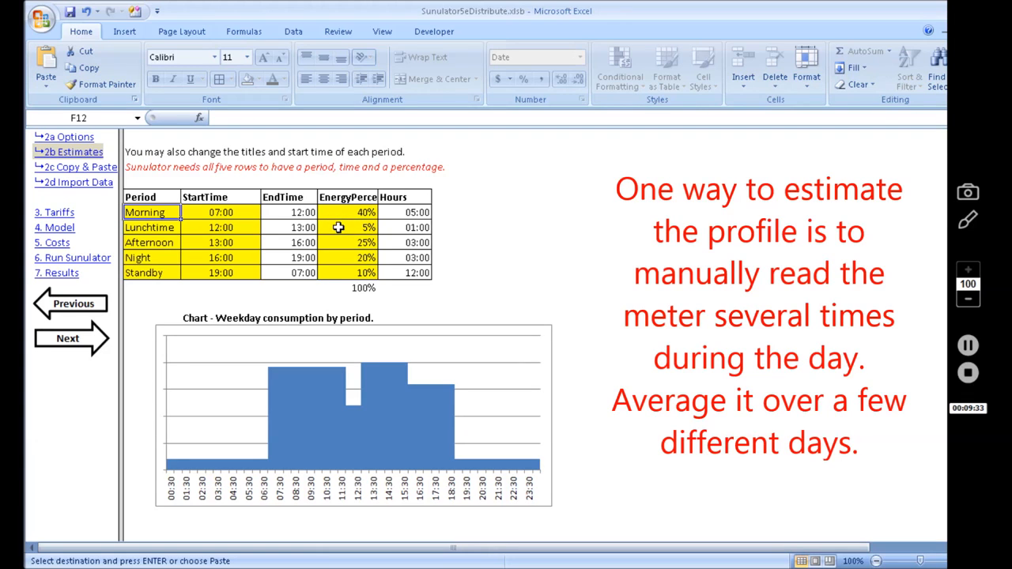
pyautogui.moveTo(345, 354)
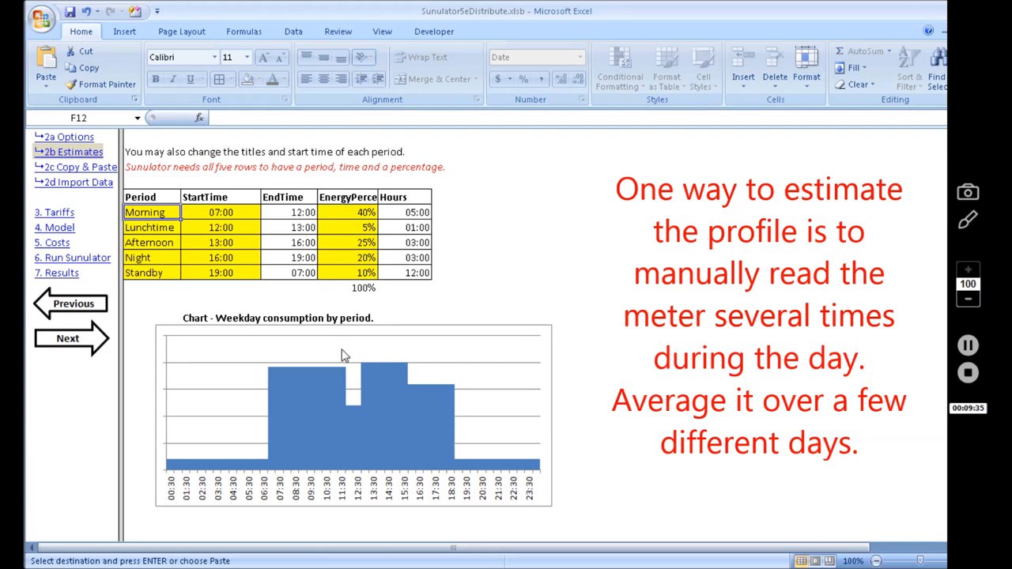
pyautogui.moveTo(351, 414)
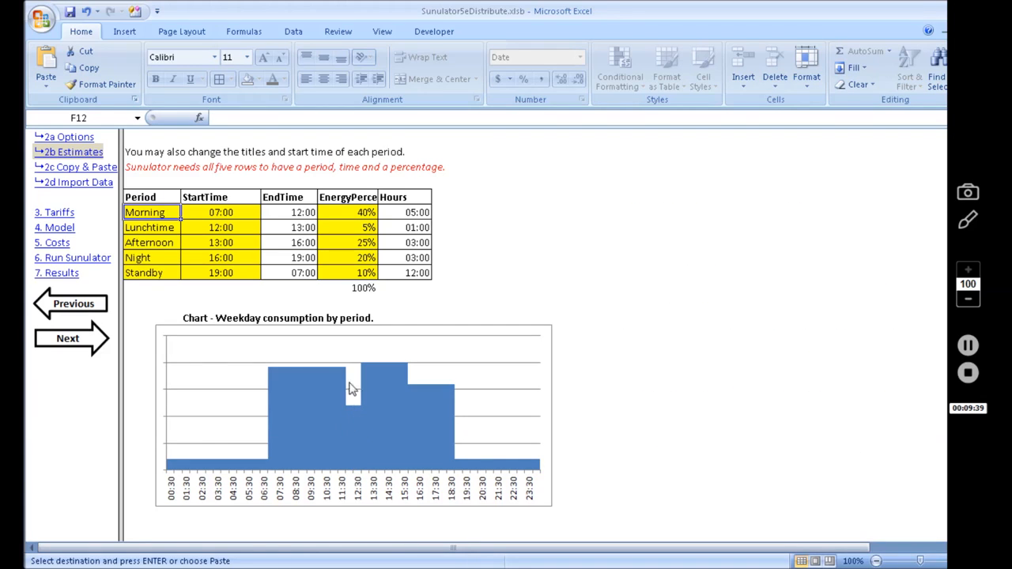
pyautogui.moveTo(351, 412)
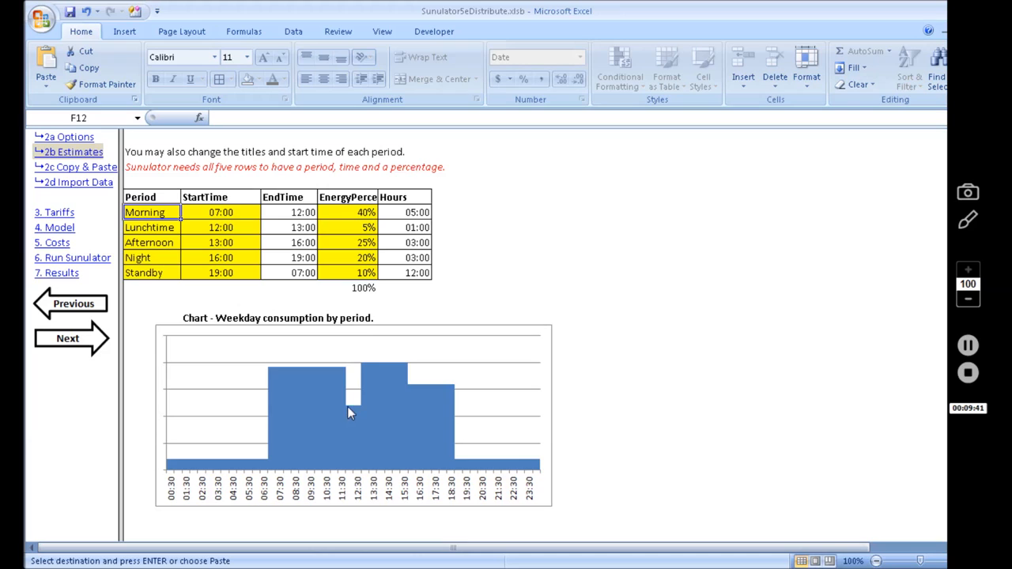
pyautogui.moveTo(358, 415)
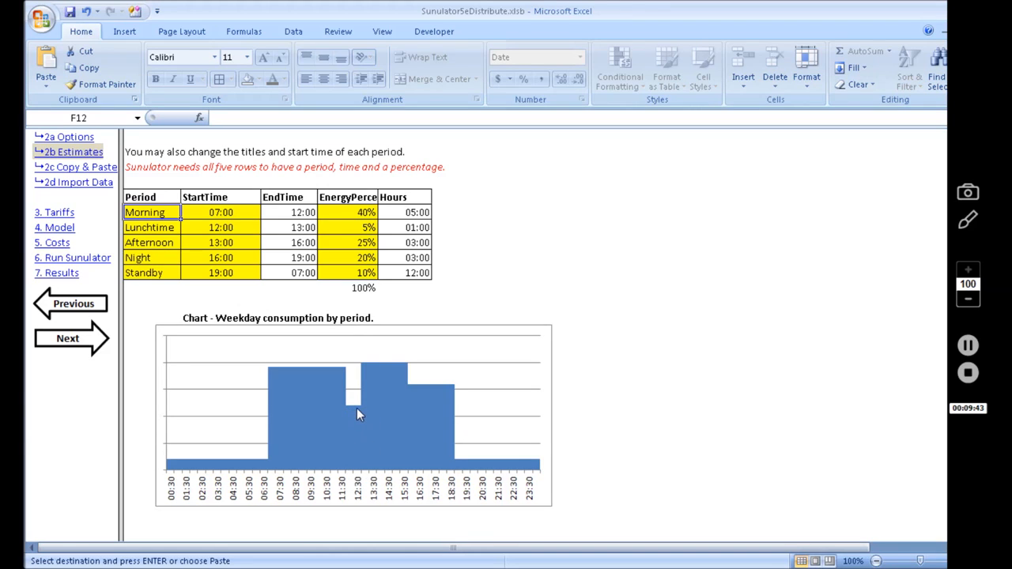
pyautogui.moveTo(354, 414)
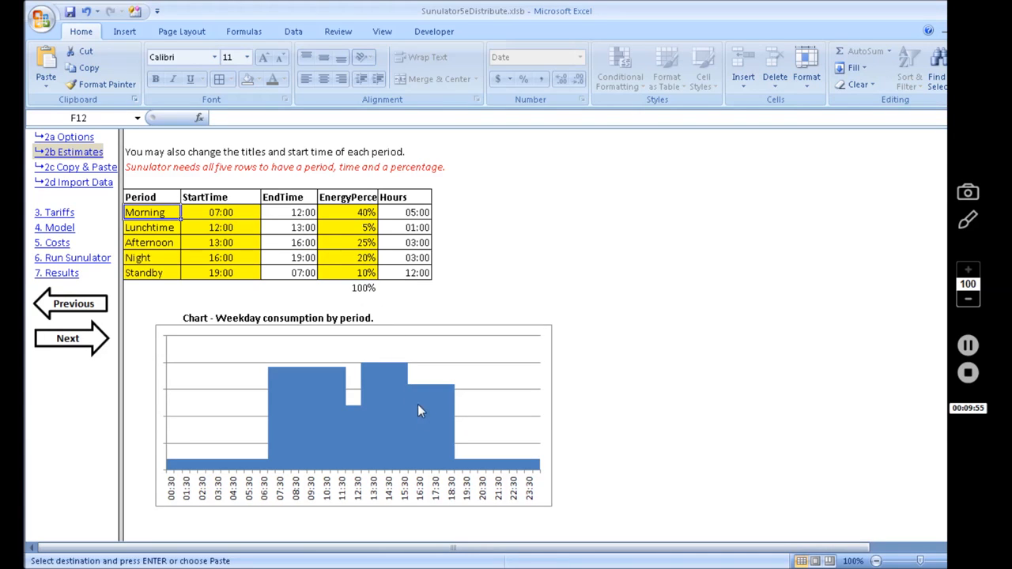
pyautogui.moveTo(455, 395)
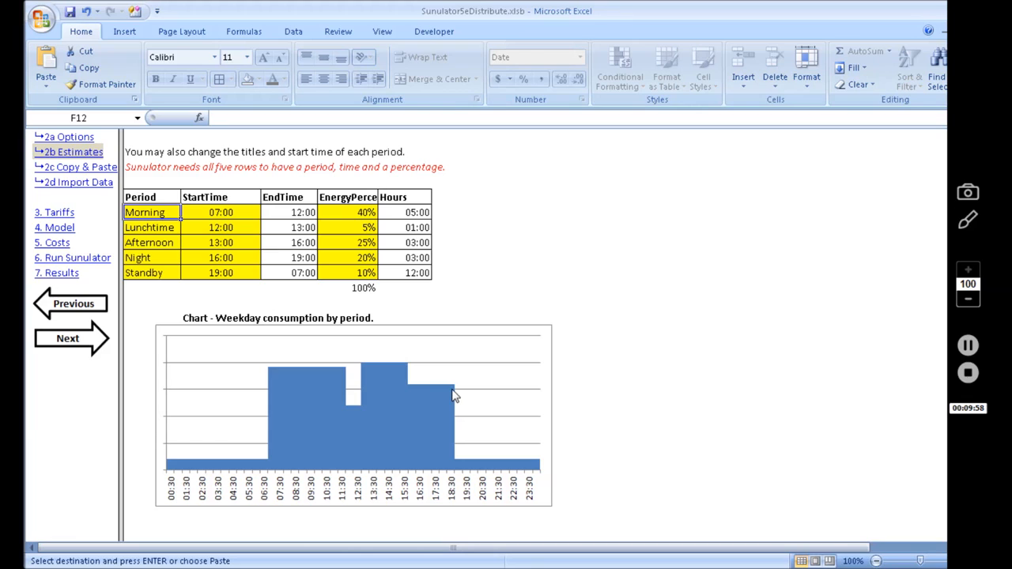
pyautogui.moveTo(455, 451)
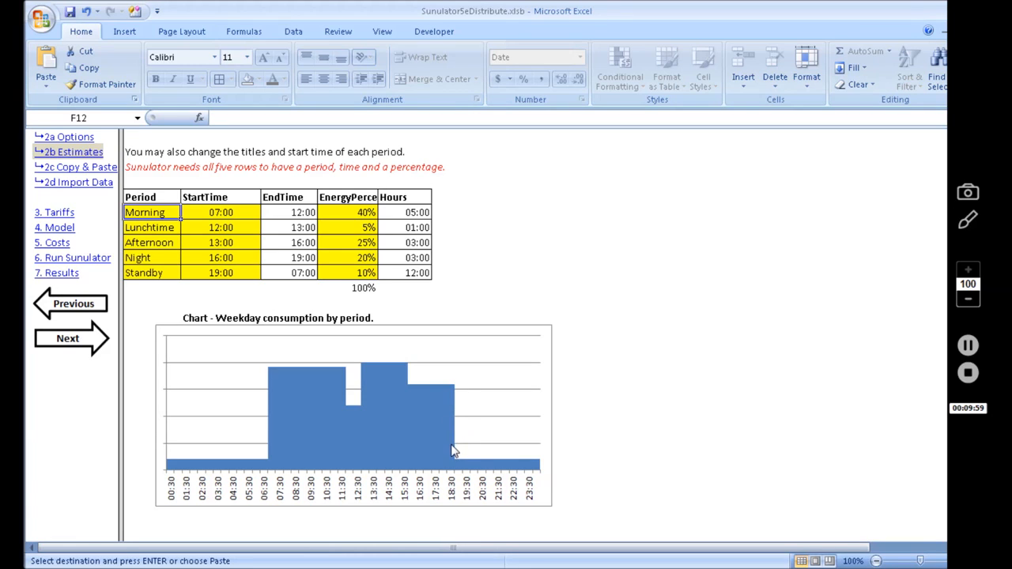
pyautogui.moveTo(459, 468)
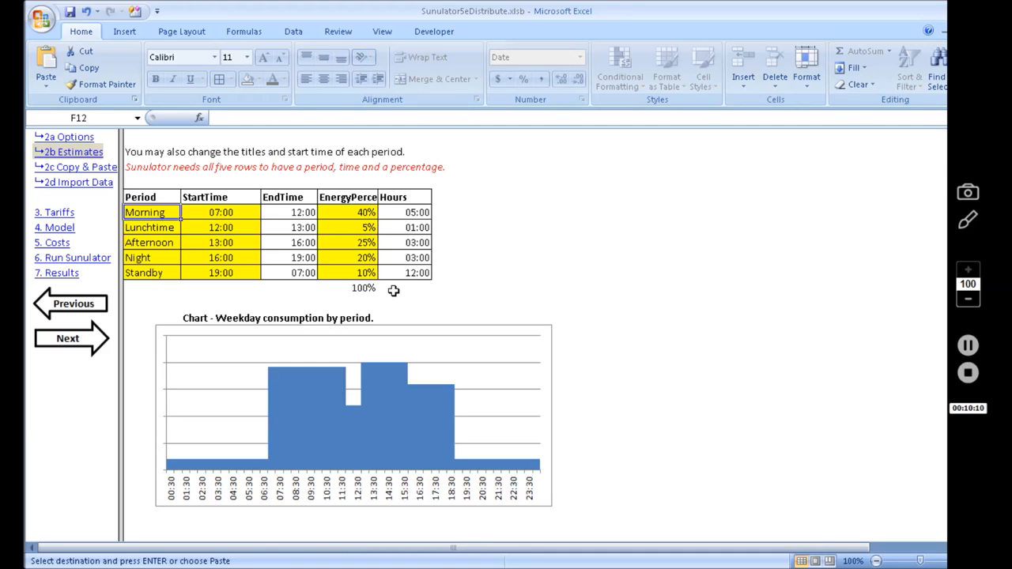
pyautogui.moveTo(393, 297)
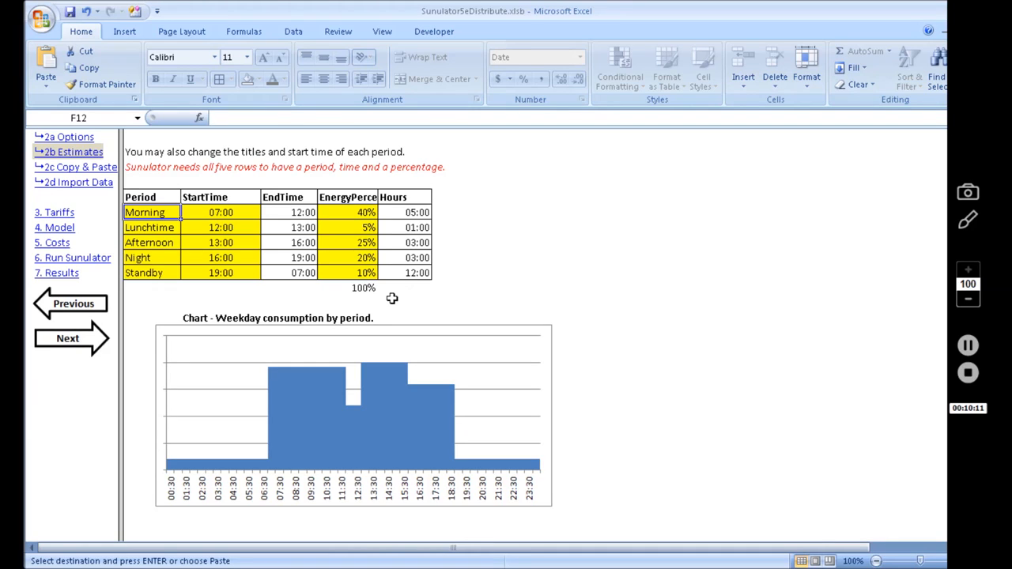
pyautogui.moveTo(344, 226)
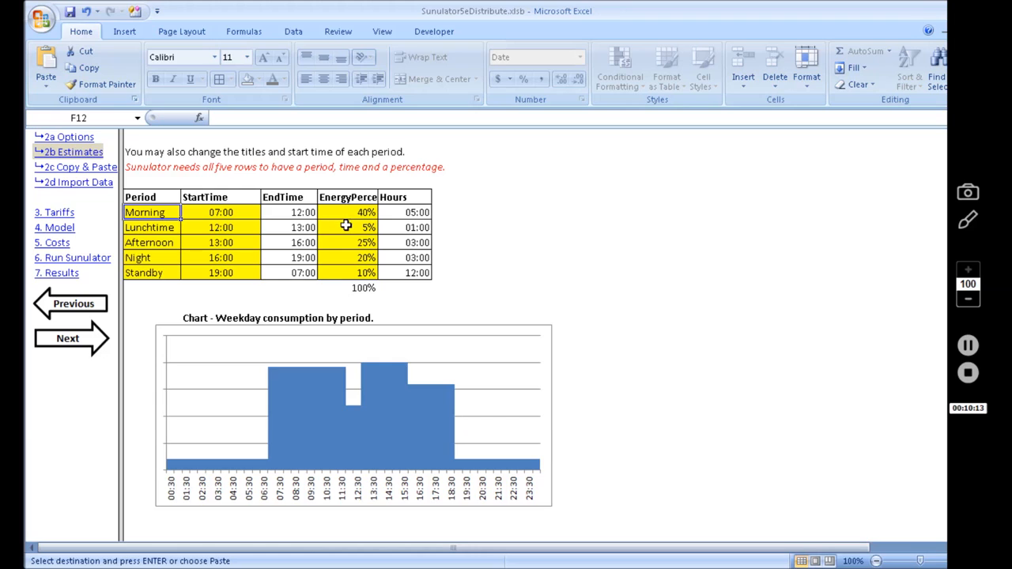
# Adjust the Lunchtime and Morning energy percentages, settling on Morning 40% for a 100% total
pyautogui.click(348, 227)
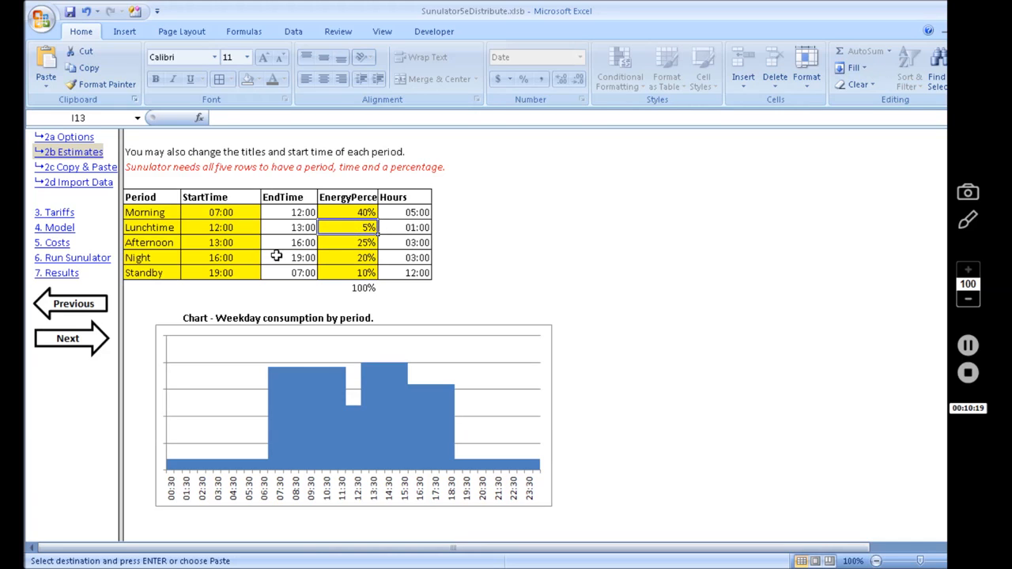
pyautogui.write('10')
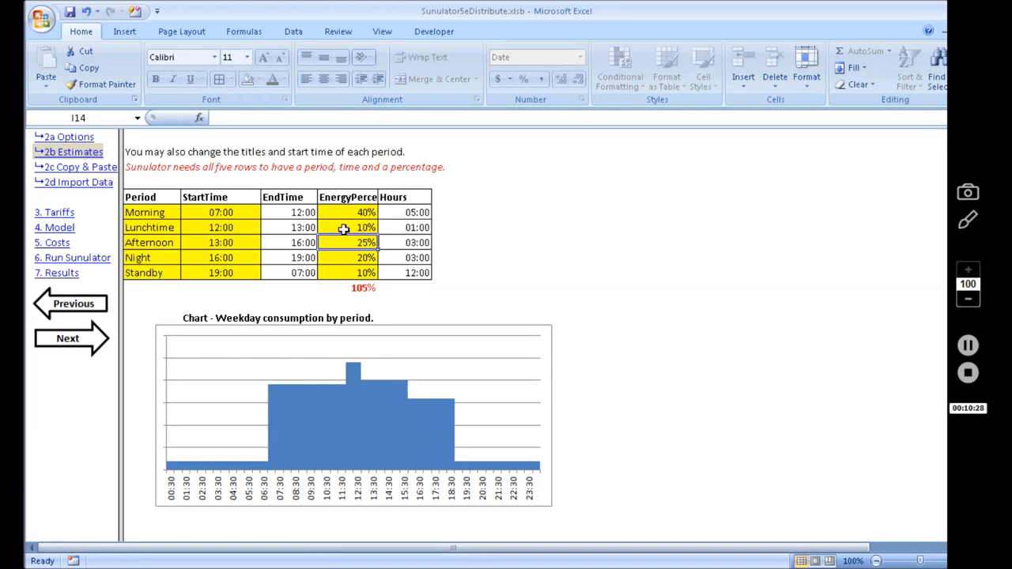
pyautogui.moveTo(341, 237)
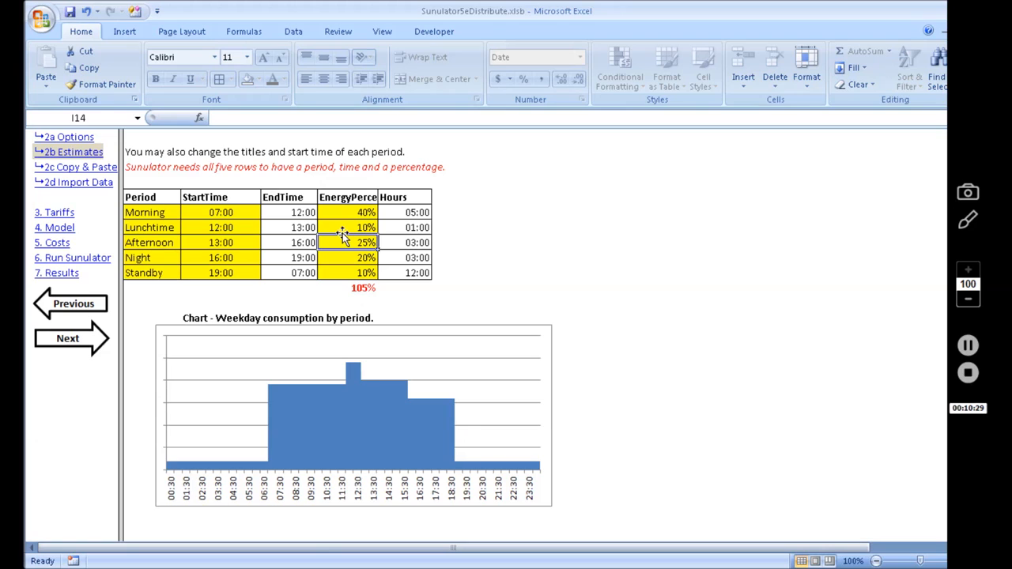
pyautogui.moveTo(354, 370)
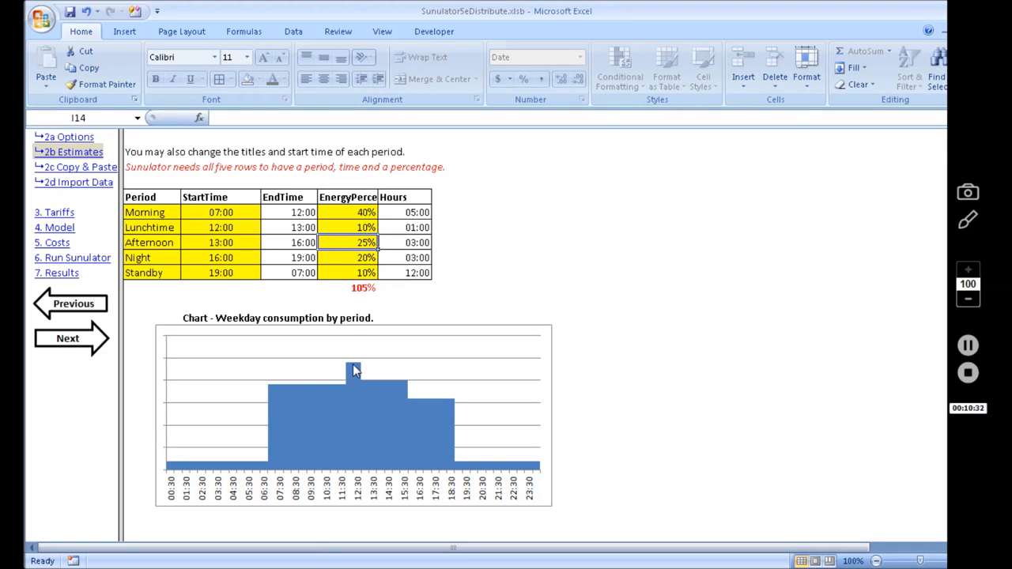
pyautogui.moveTo(347, 275)
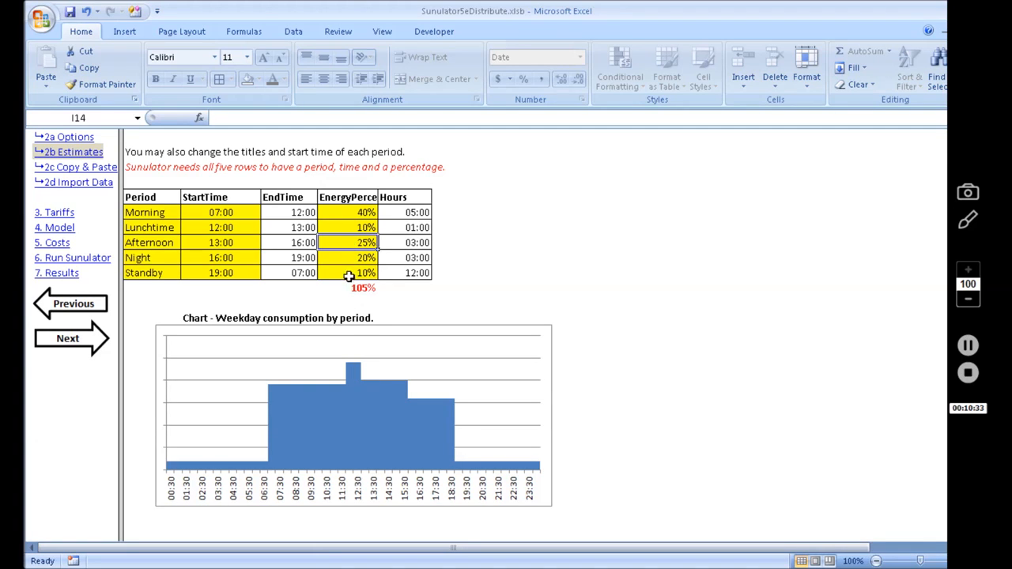
pyautogui.moveTo(338, 238)
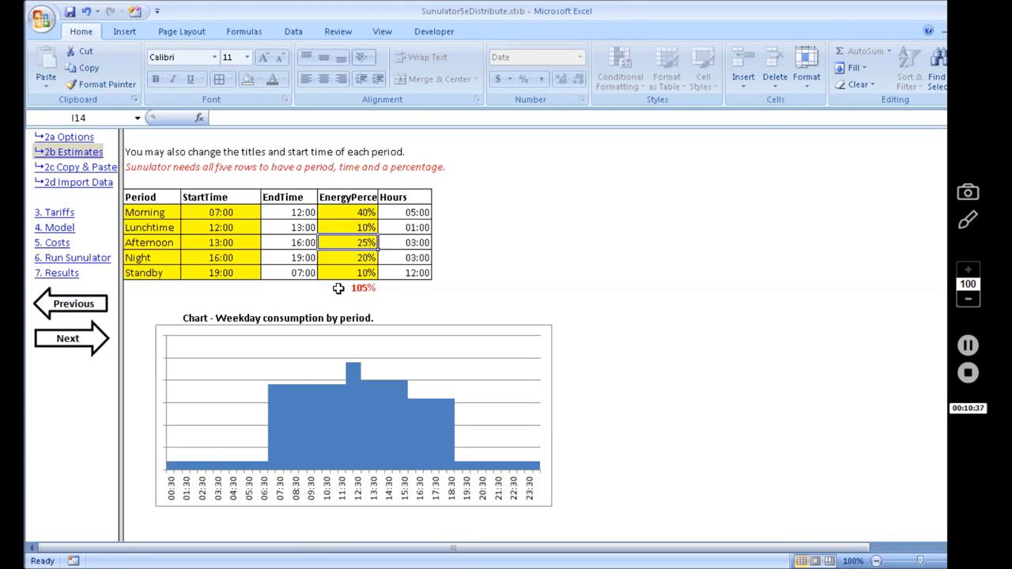
pyautogui.moveTo(387, 293)
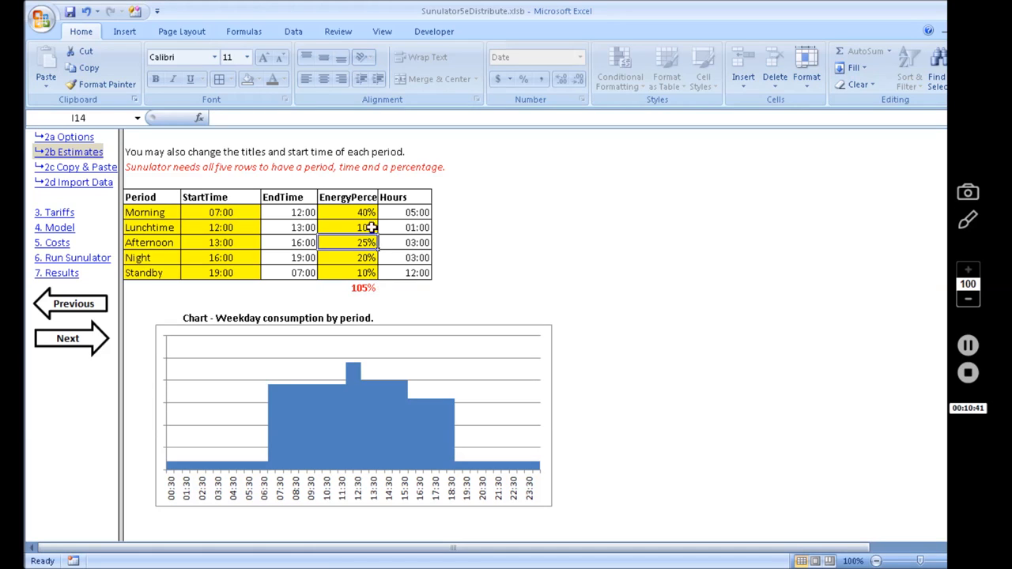
pyautogui.click(365, 212)
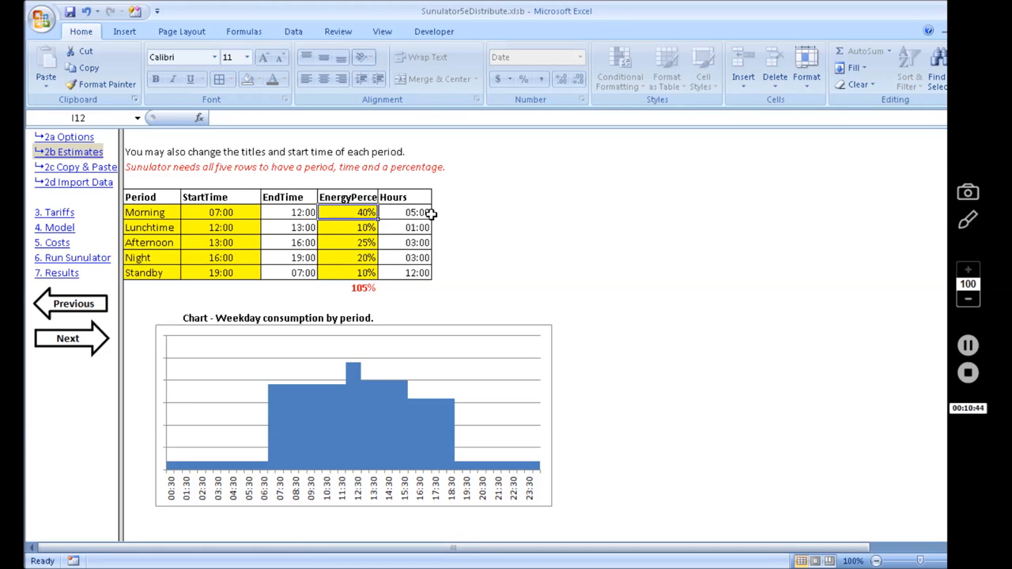
pyautogui.write('35%')
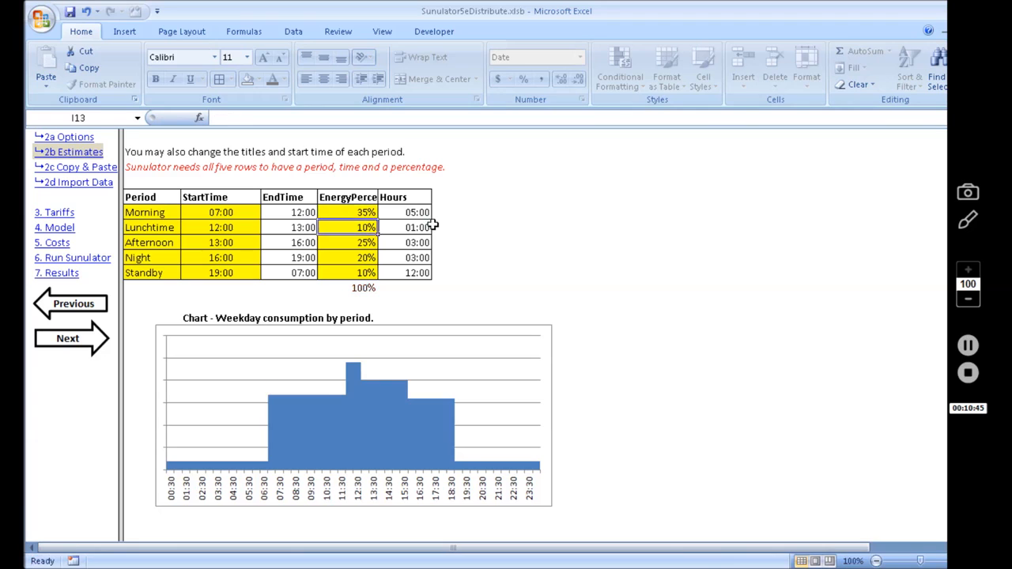
pyautogui.moveTo(467, 397)
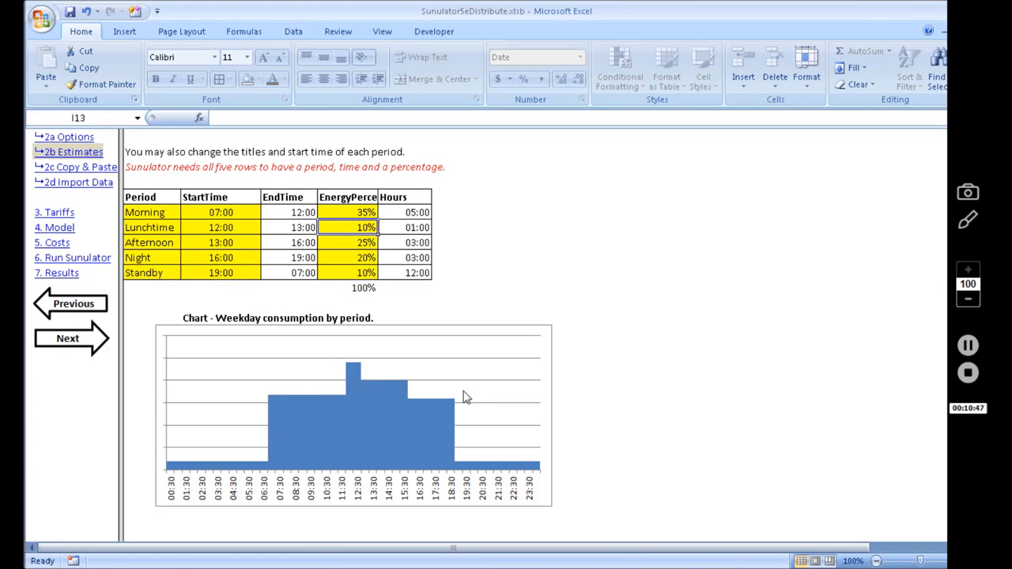
pyautogui.moveTo(471, 378)
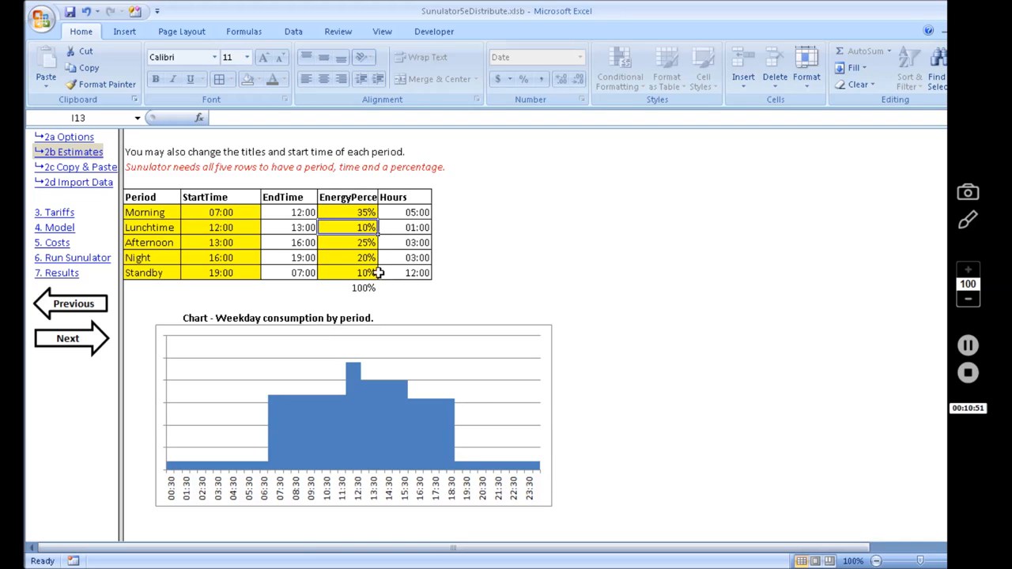
pyautogui.moveTo(335, 237)
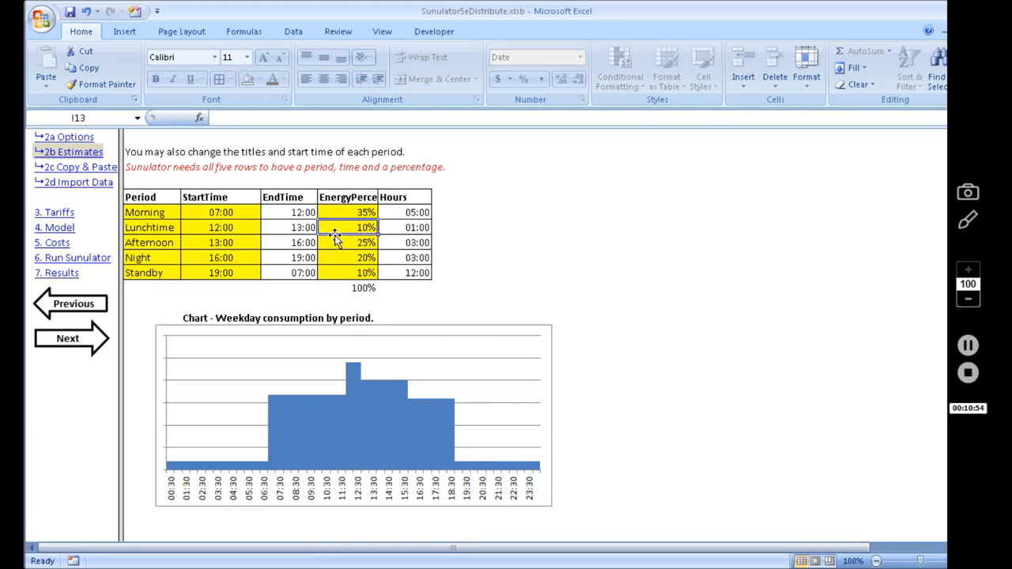
pyautogui.write('4%')
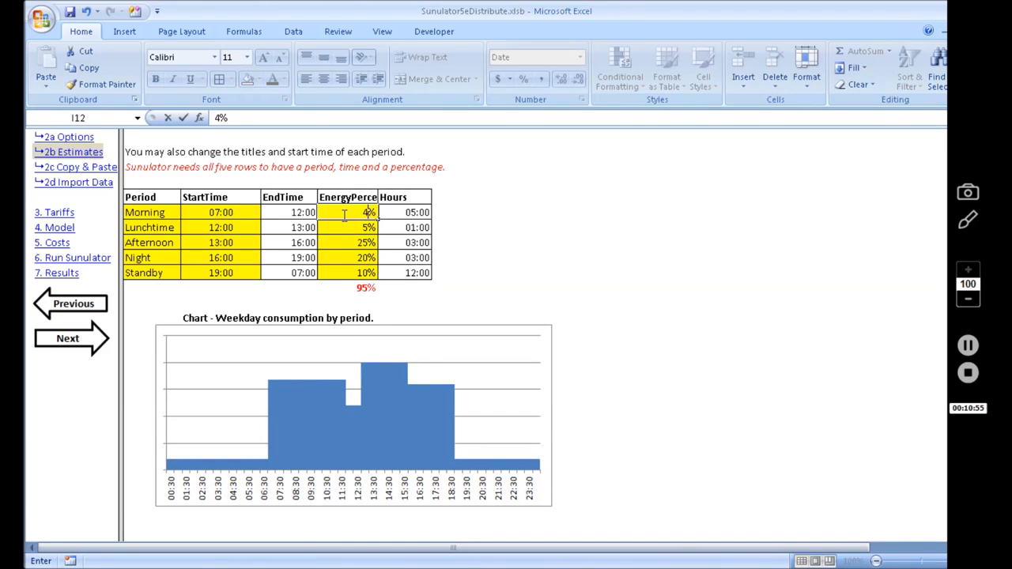
pyautogui.write('40%')
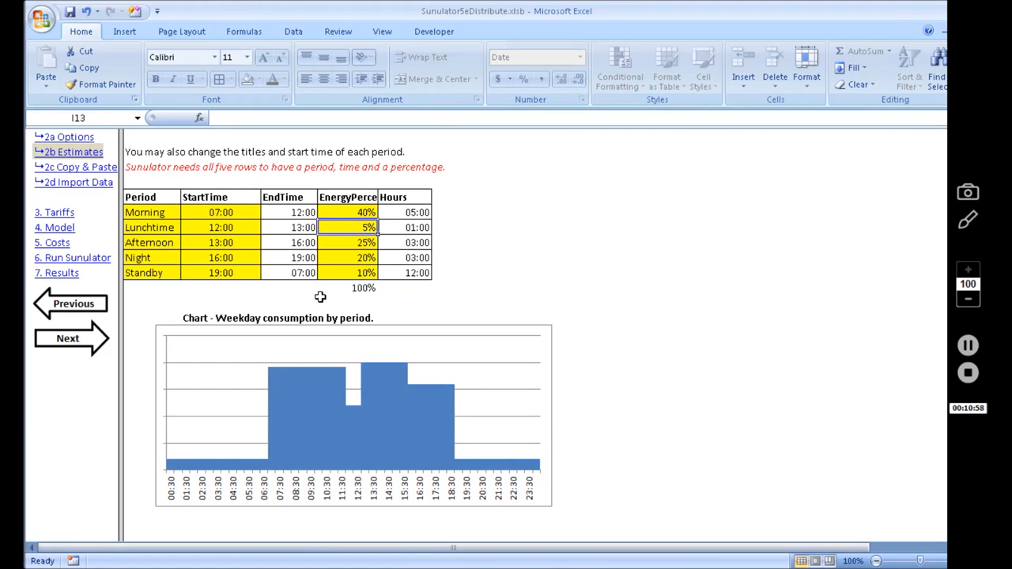
pyautogui.moveTo(71, 345)
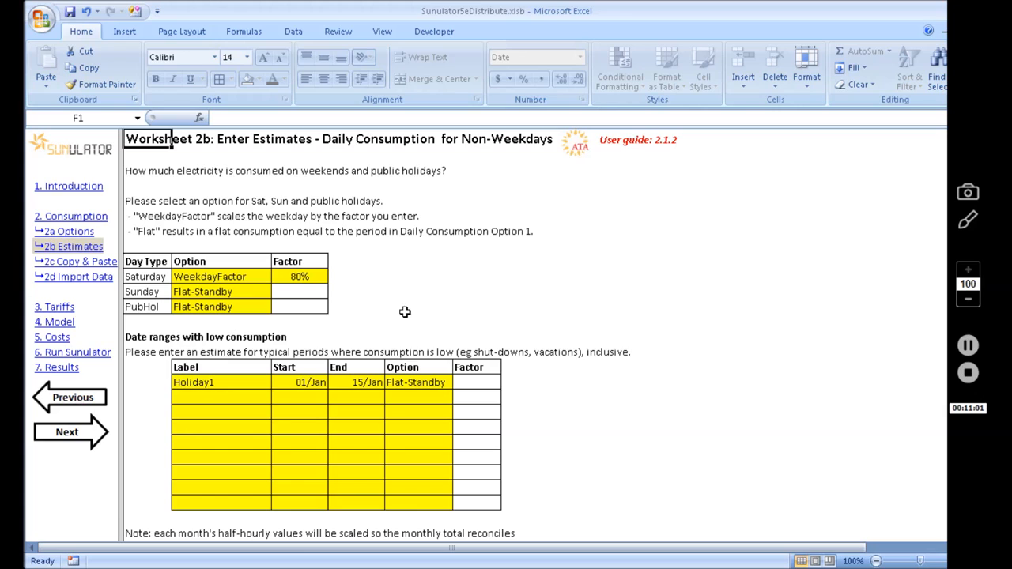
pyautogui.moveTo(433, 300)
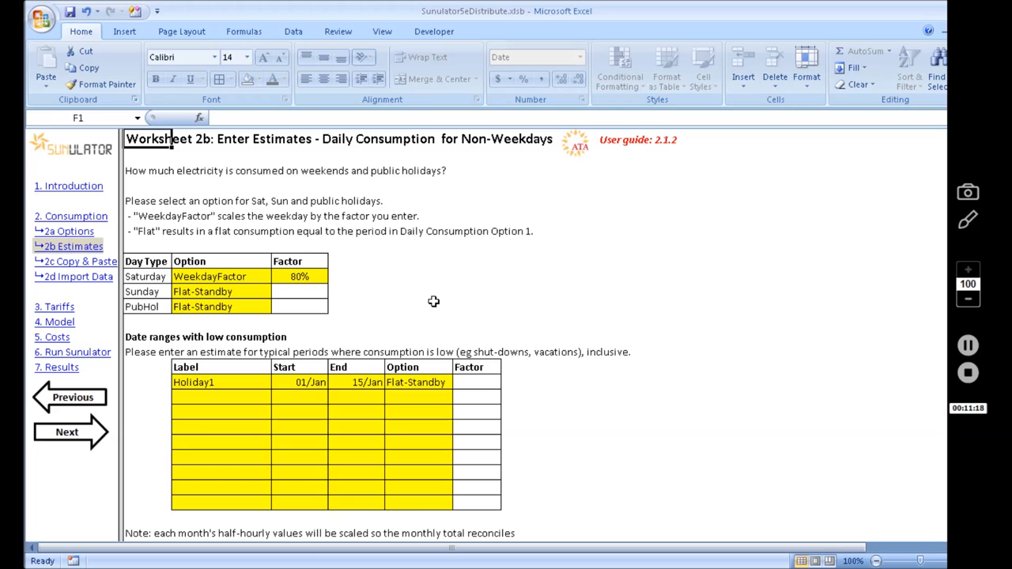
pyautogui.moveTo(436, 283)
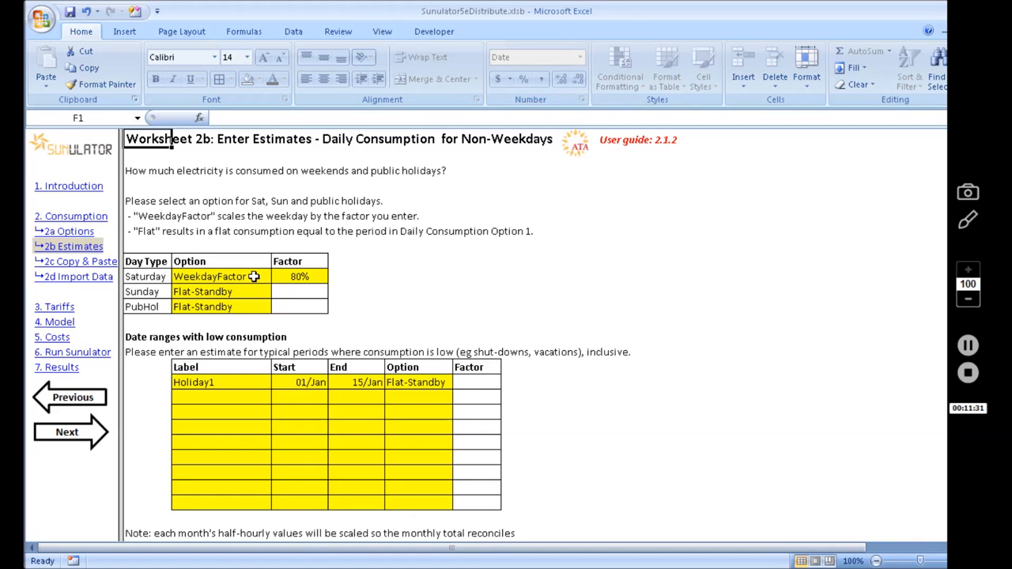
pyautogui.click(220, 275)
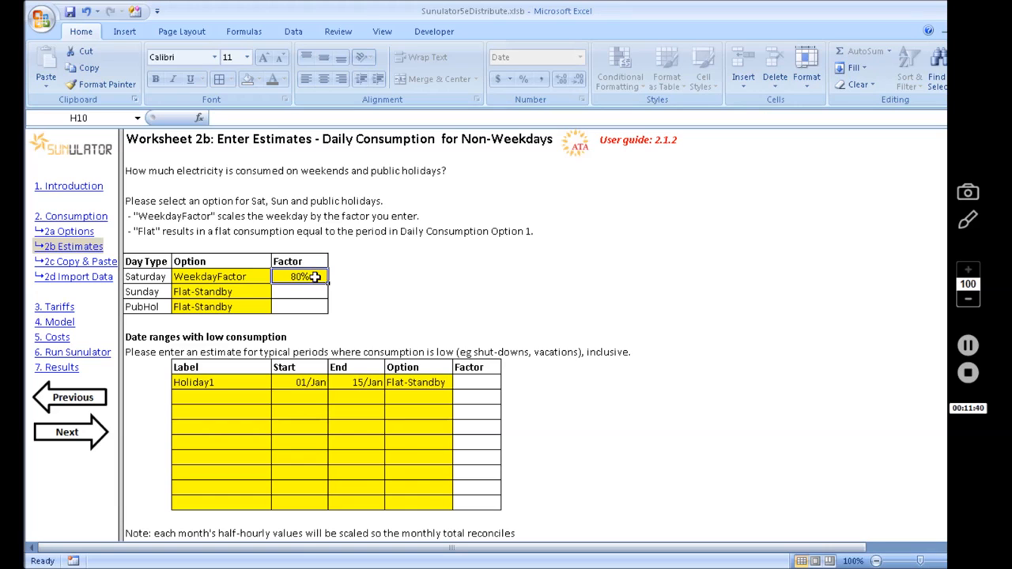
pyautogui.moveTo(315, 278)
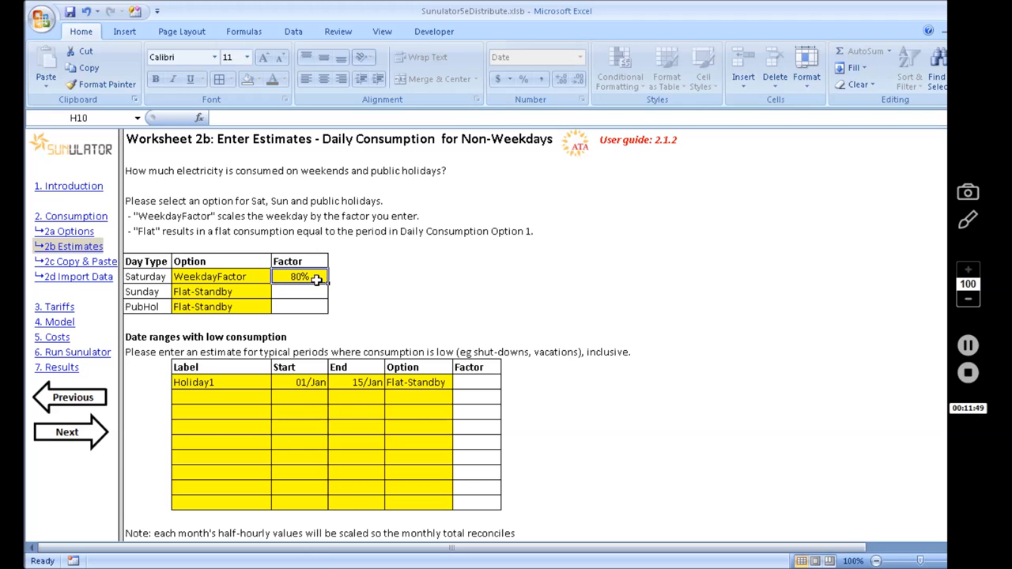
pyautogui.moveTo(313, 288)
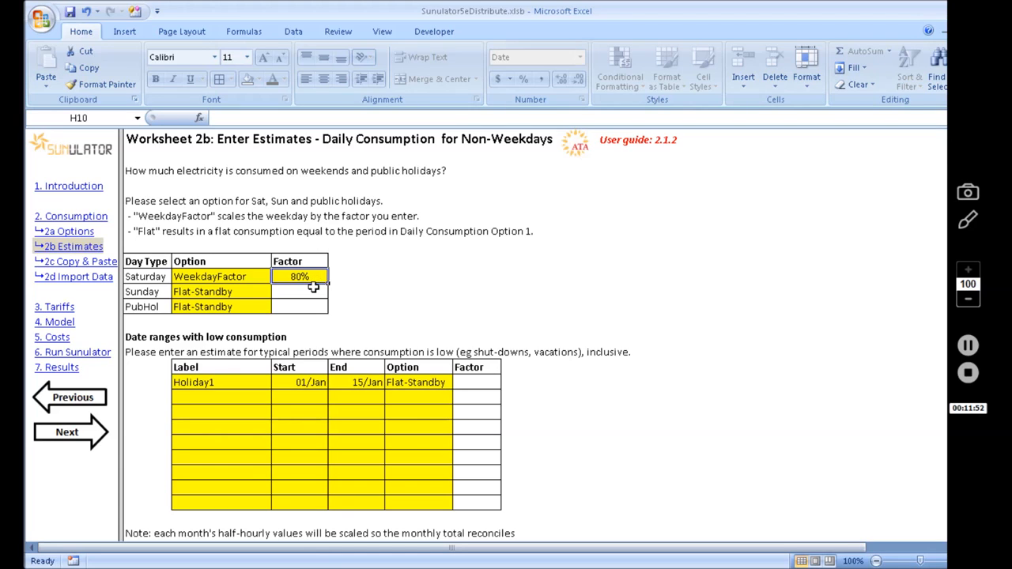
pyautogui.moveTo(246, 287)
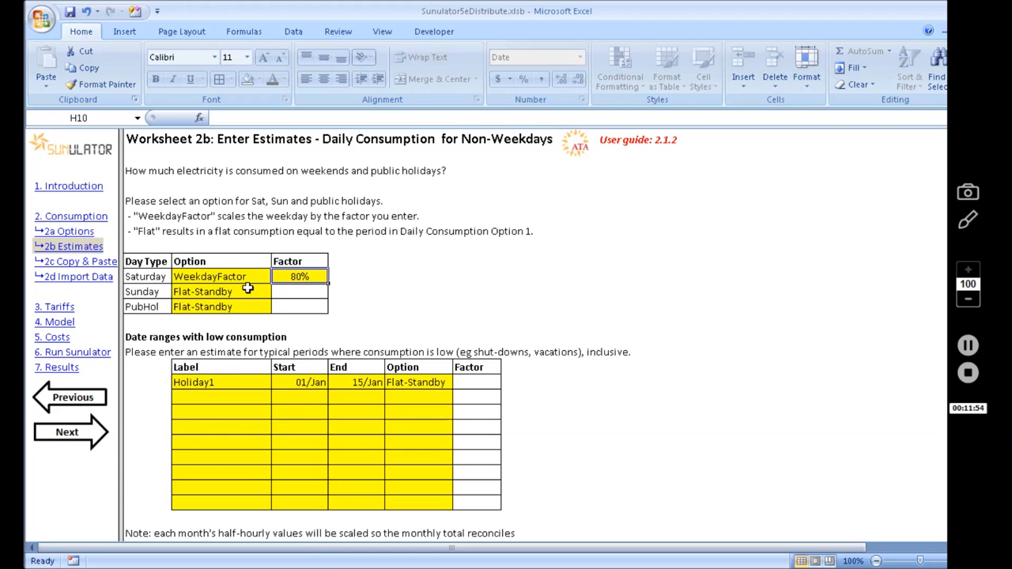
pyautogui.moveTo(250, 296)
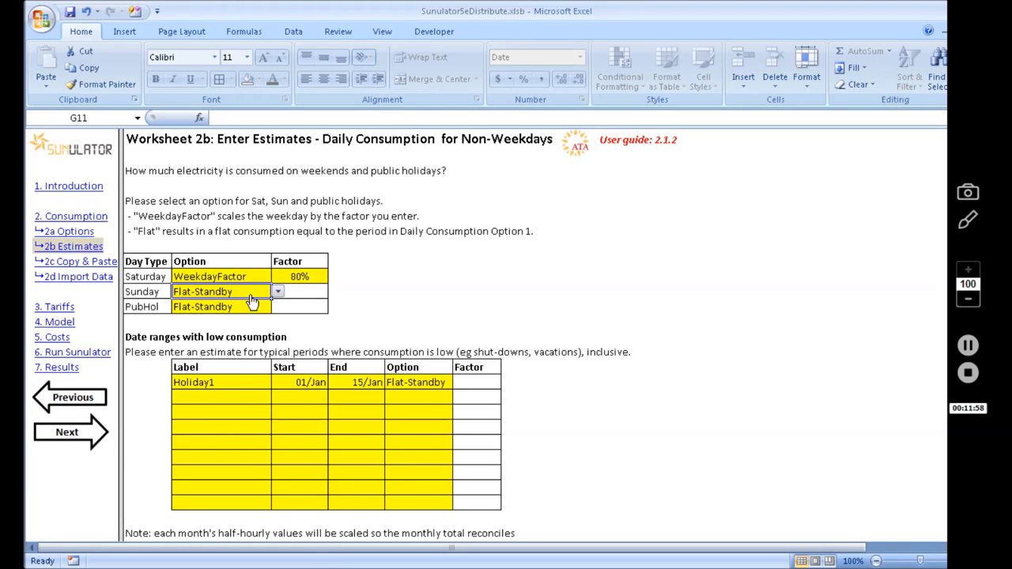
pyautogui.moveTo(282, 288)
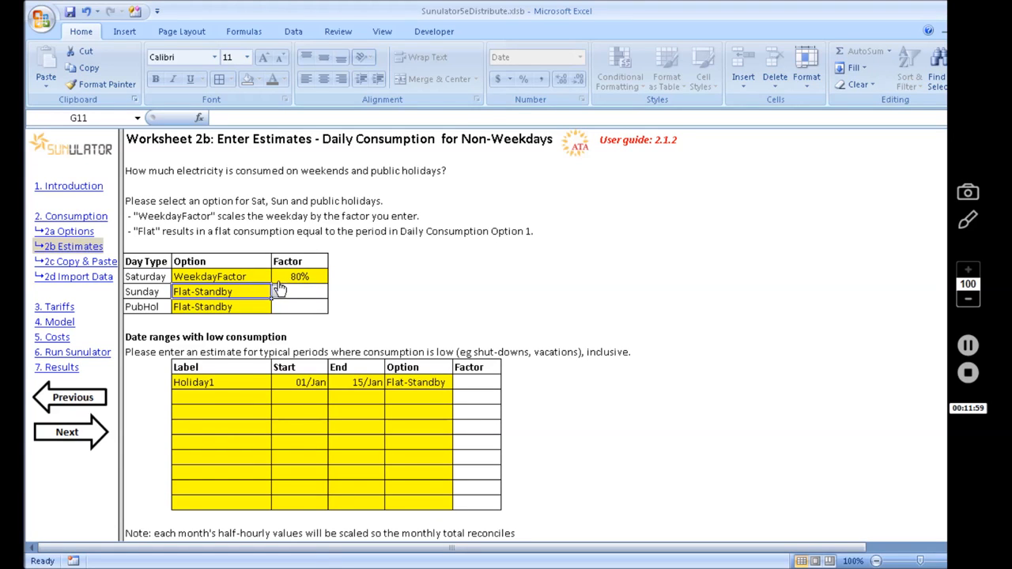
pyautogui.moveTo(278, 294)
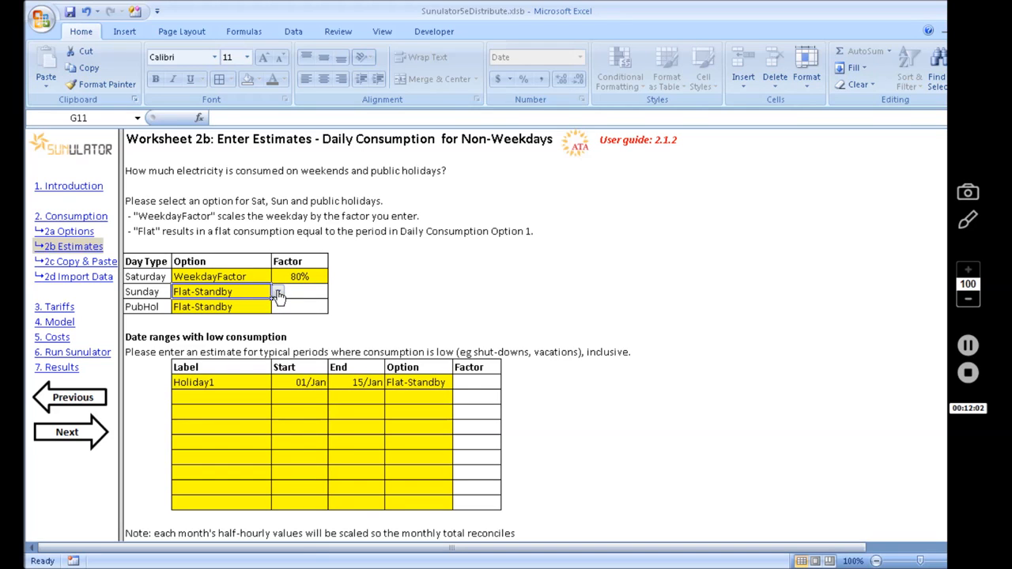
pyautogui.click(278, 291)
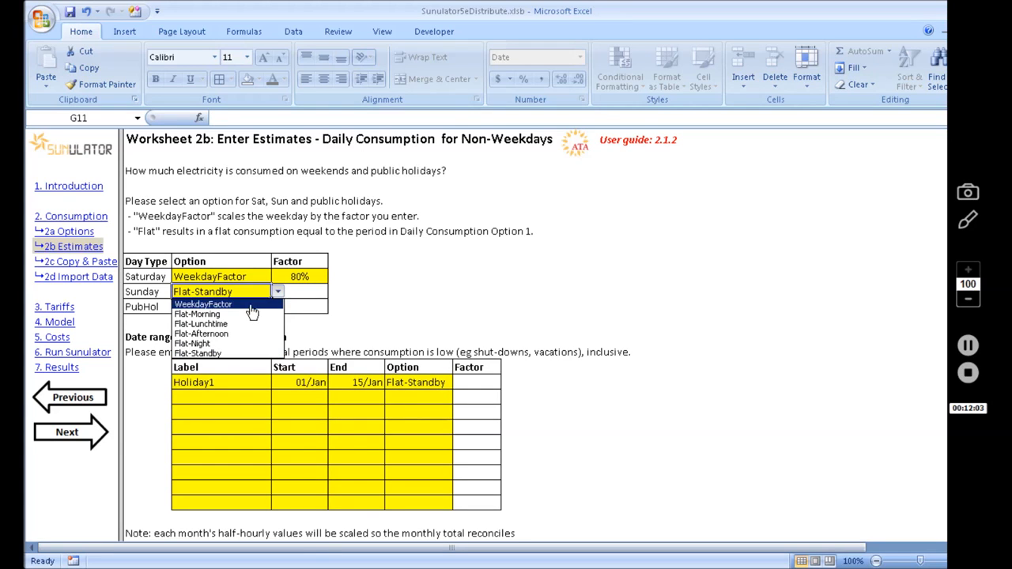
pyautogui.moveTo(229, 354)
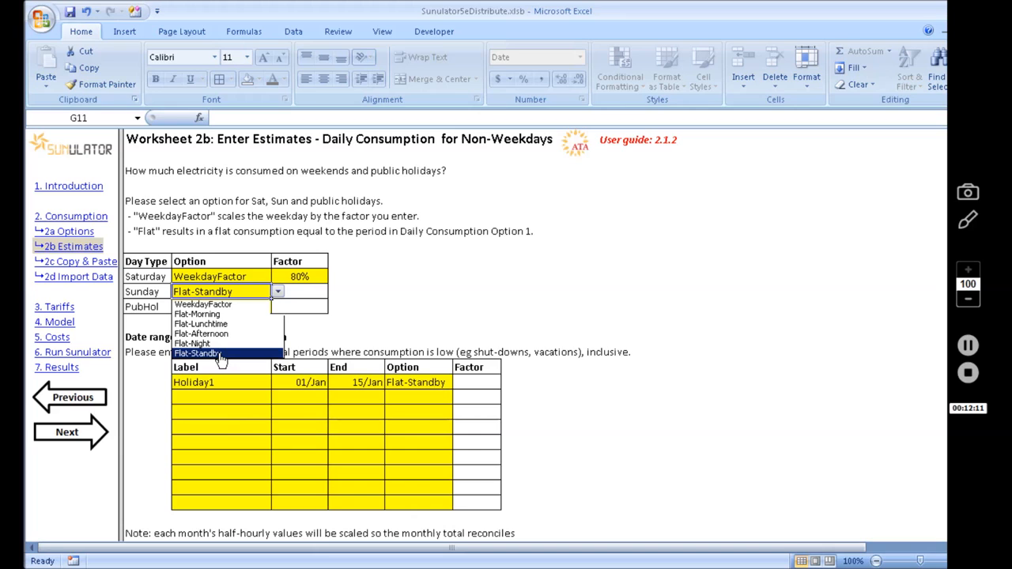
pyautogui.click(198, 353)
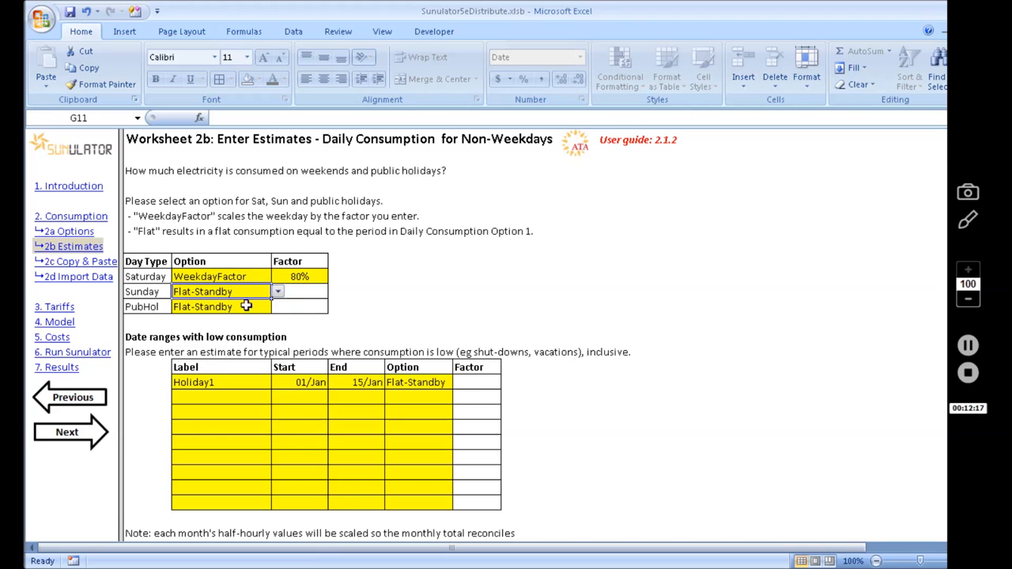
pyautogui.click(221, 307)
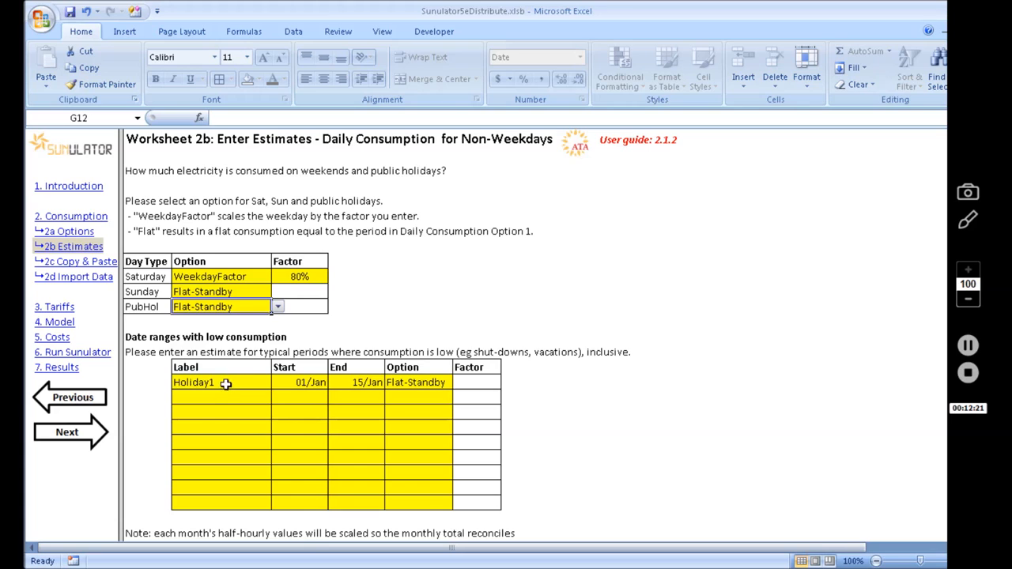
# Review the Holiday1 shutdown period, then advance to Worksheet 3a Grid Tariffs Introduction
pyautogui.click(222, 381)
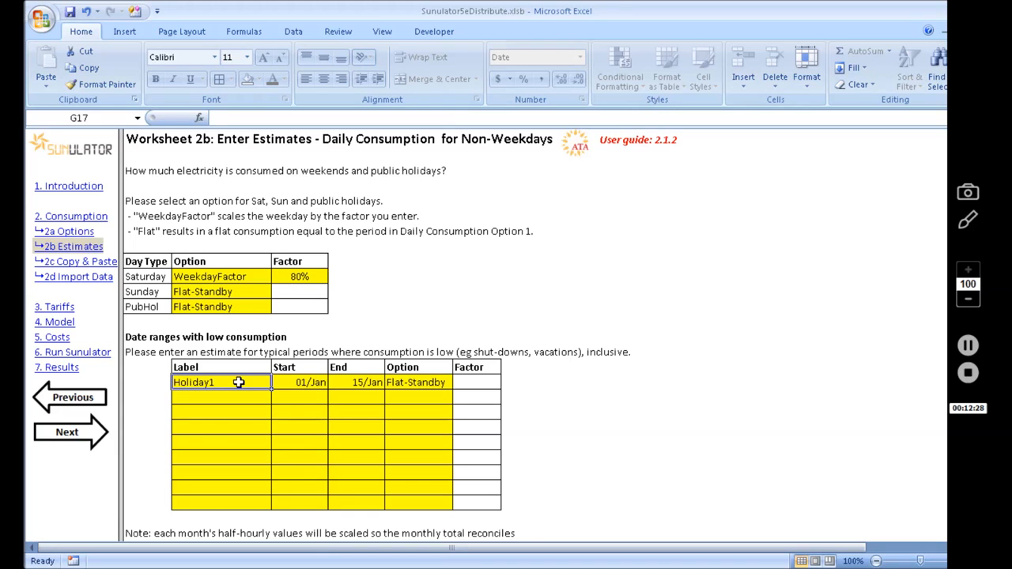
pyautogui.moveTo(264, 411)
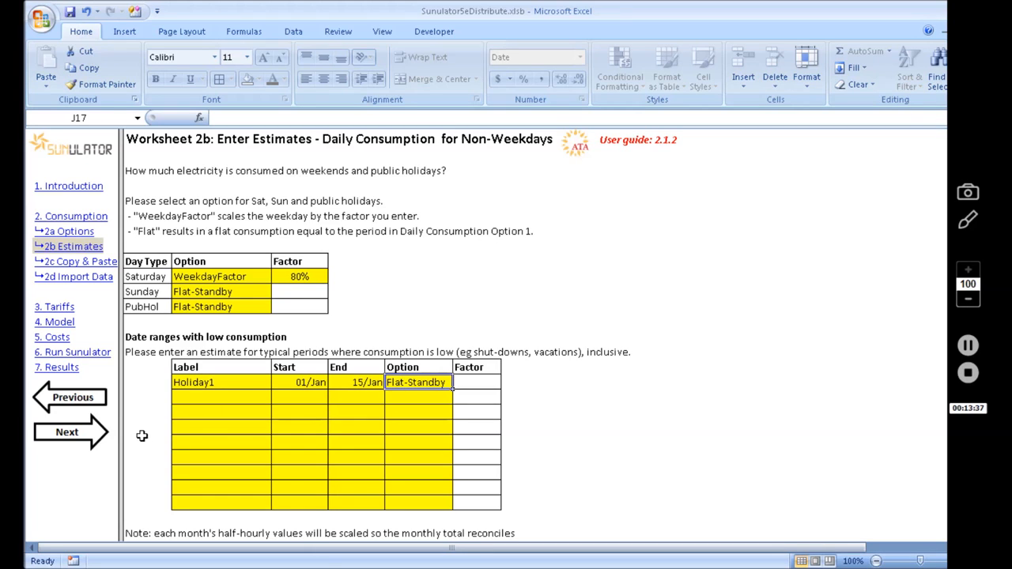
pyautogui.moveTo(196, 414)
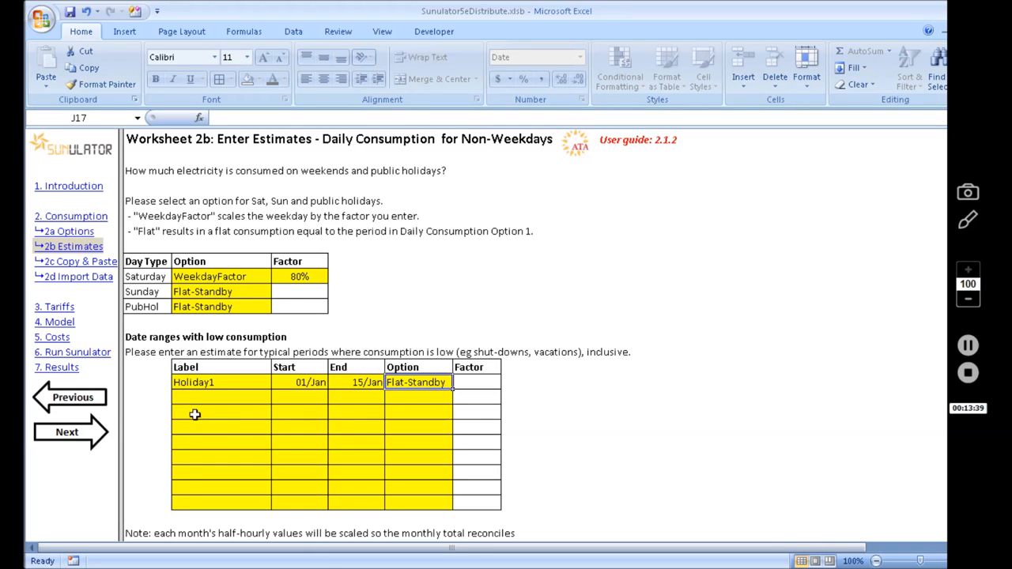
pyautogui.moveTo(124, 424)
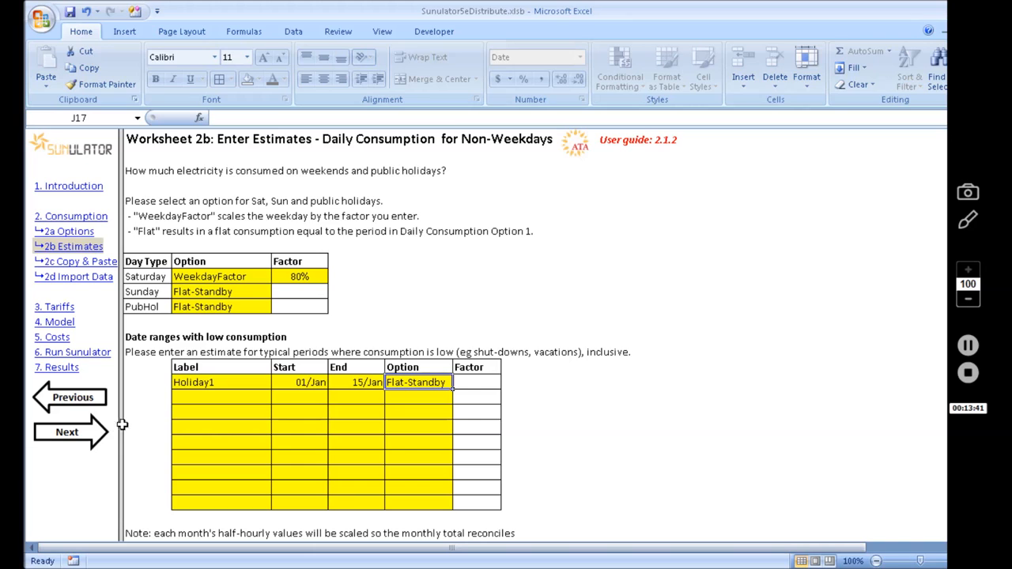
pyautogui.moveTo(88, 408)
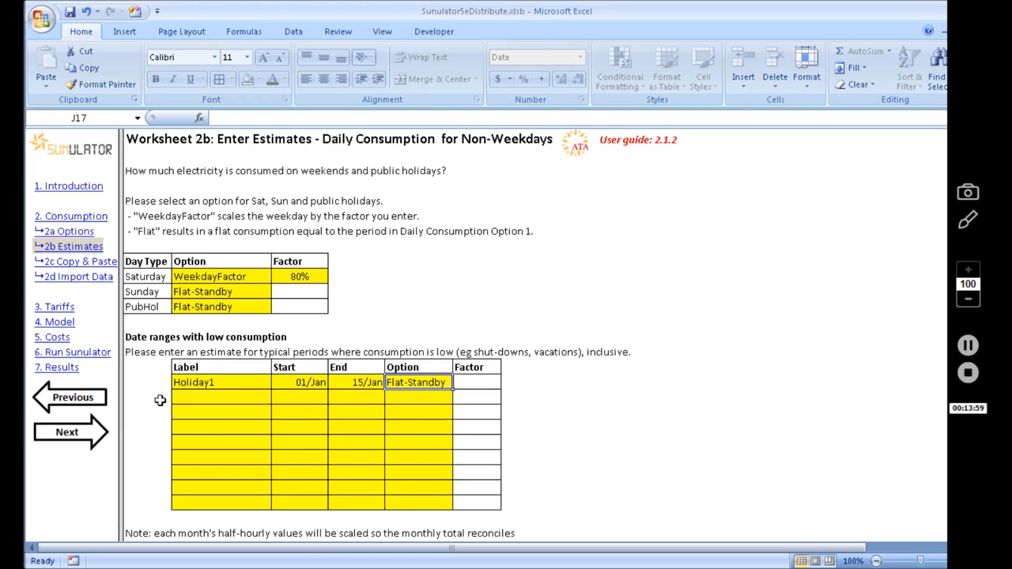
pyautogui.click(66, 430)
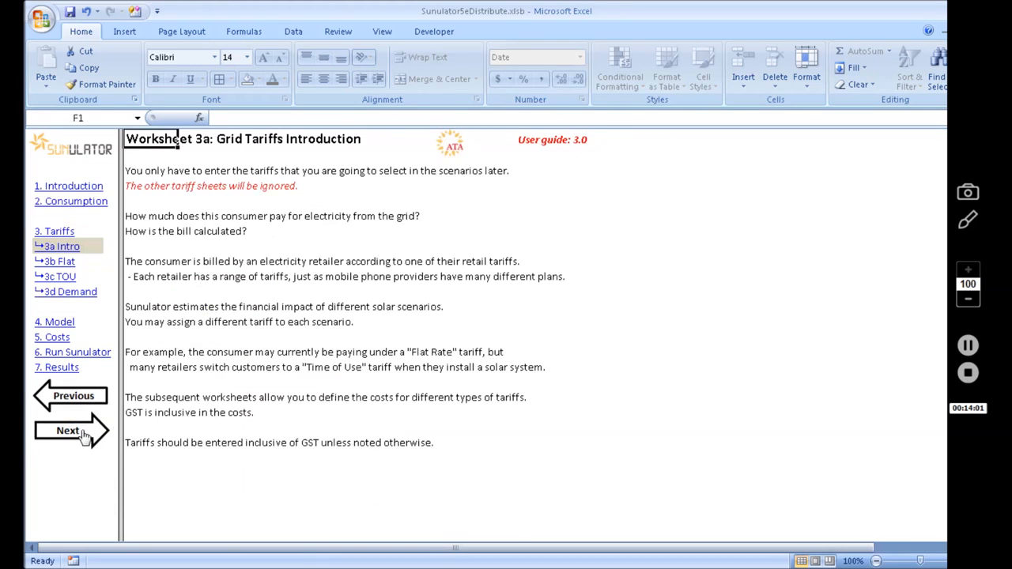